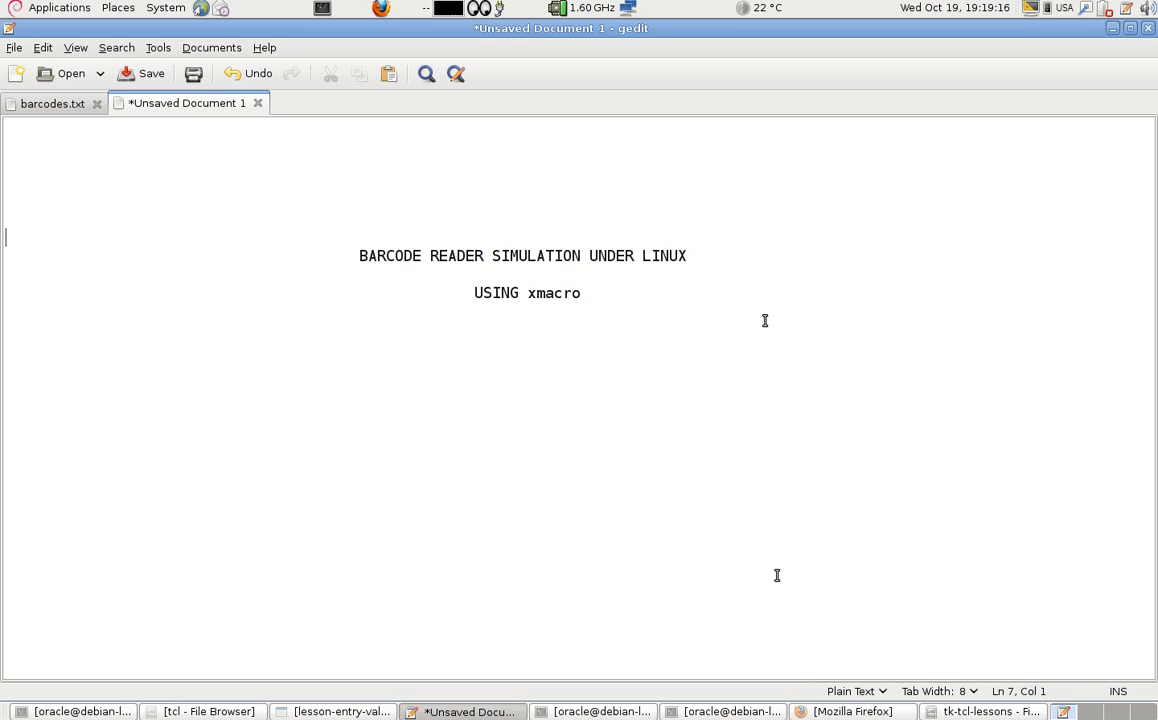
{"action": "mouse_move", "coordinate": [248, 288]}
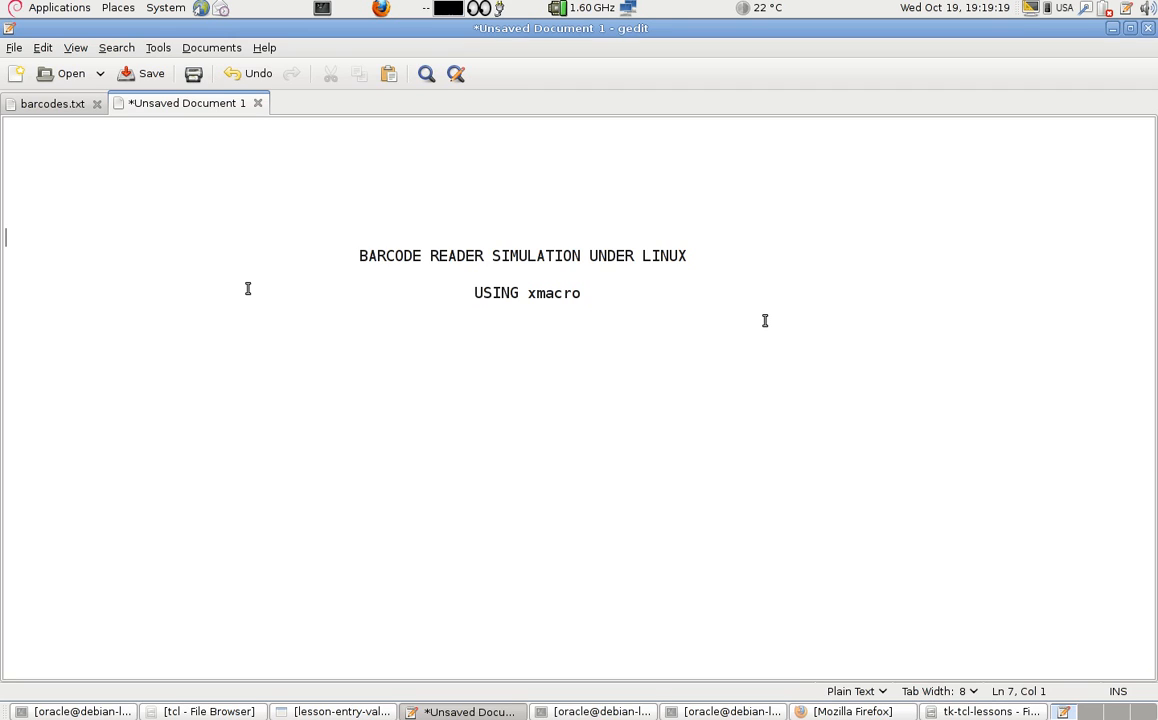
{"action": "mouse_move", "coordinate": [572, 632]}
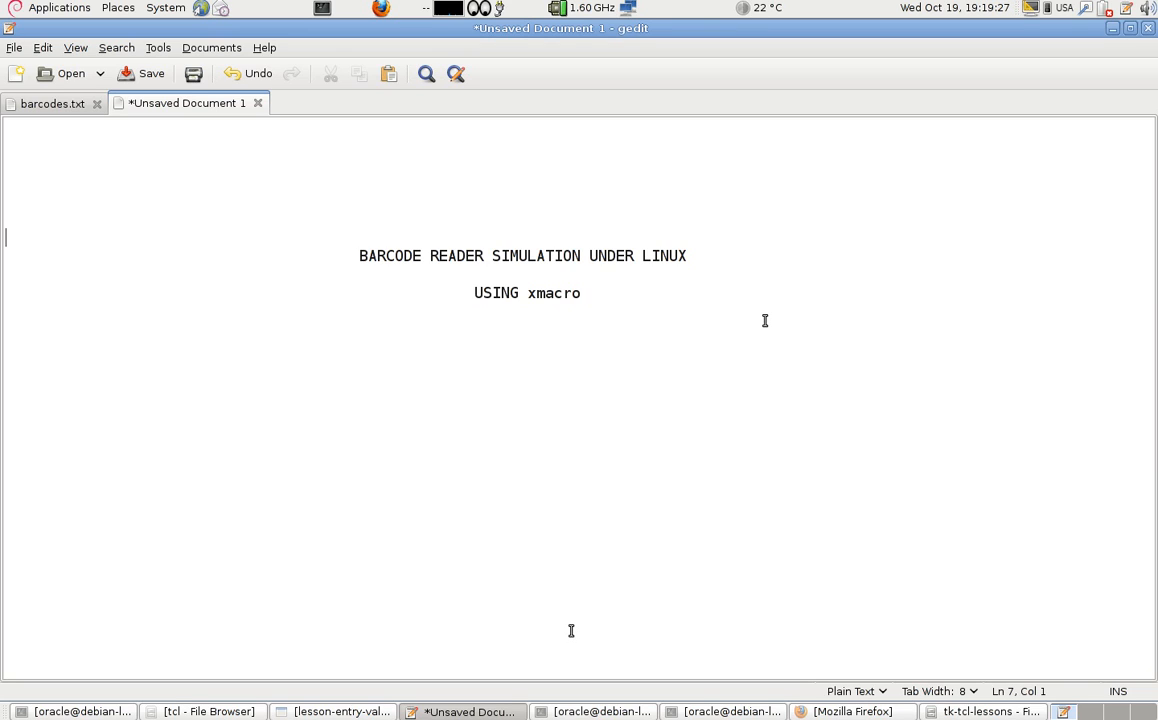
{"action": "mouse_move", "coordinate": [914, 676]}
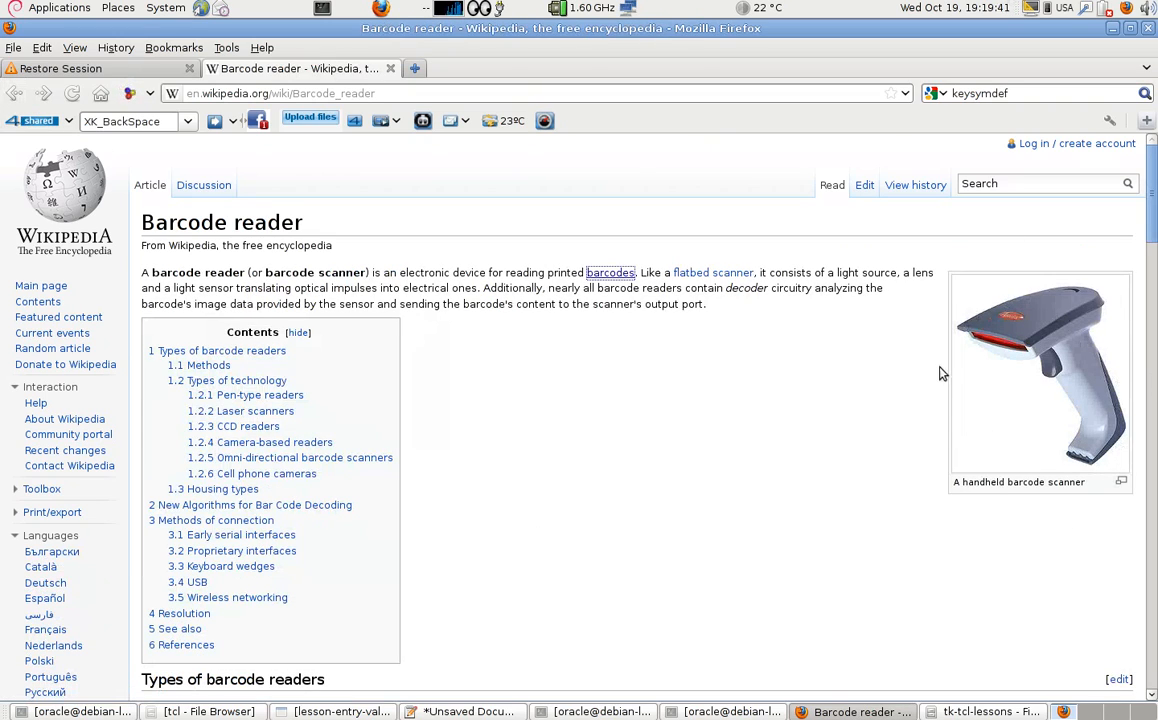
{"action": "mouse_move", "coordinate": [1134, 336]}
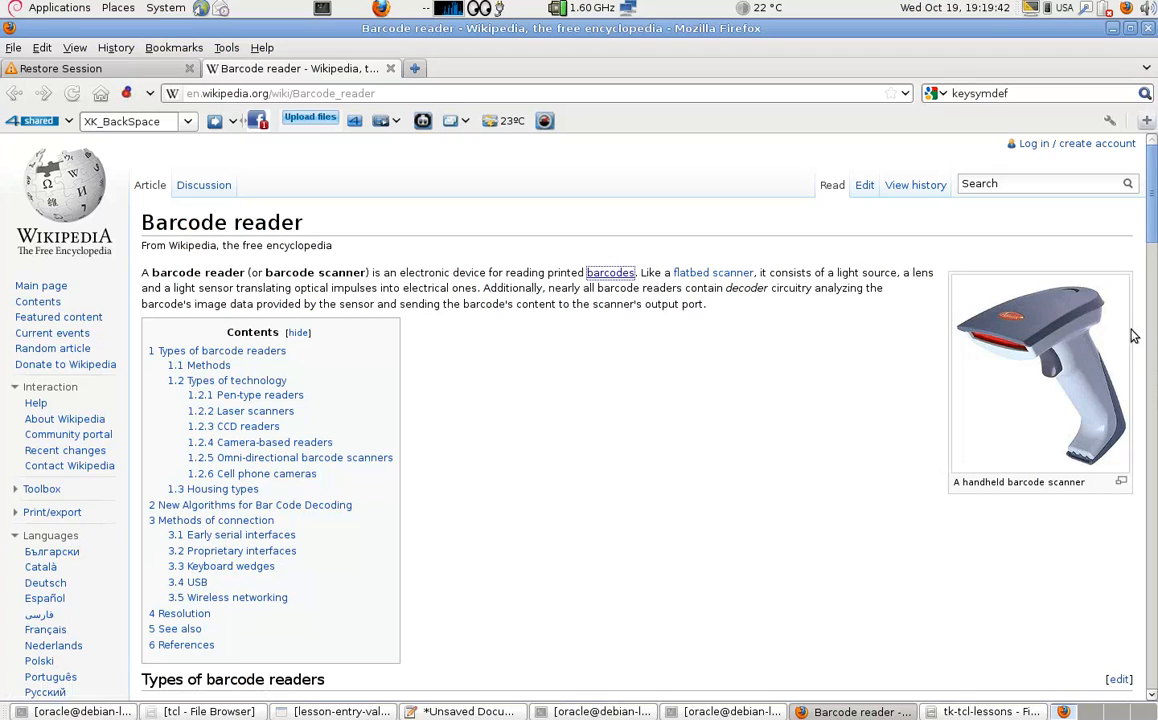
{"action": "mouse_move", "coordinate": [864, 410]}
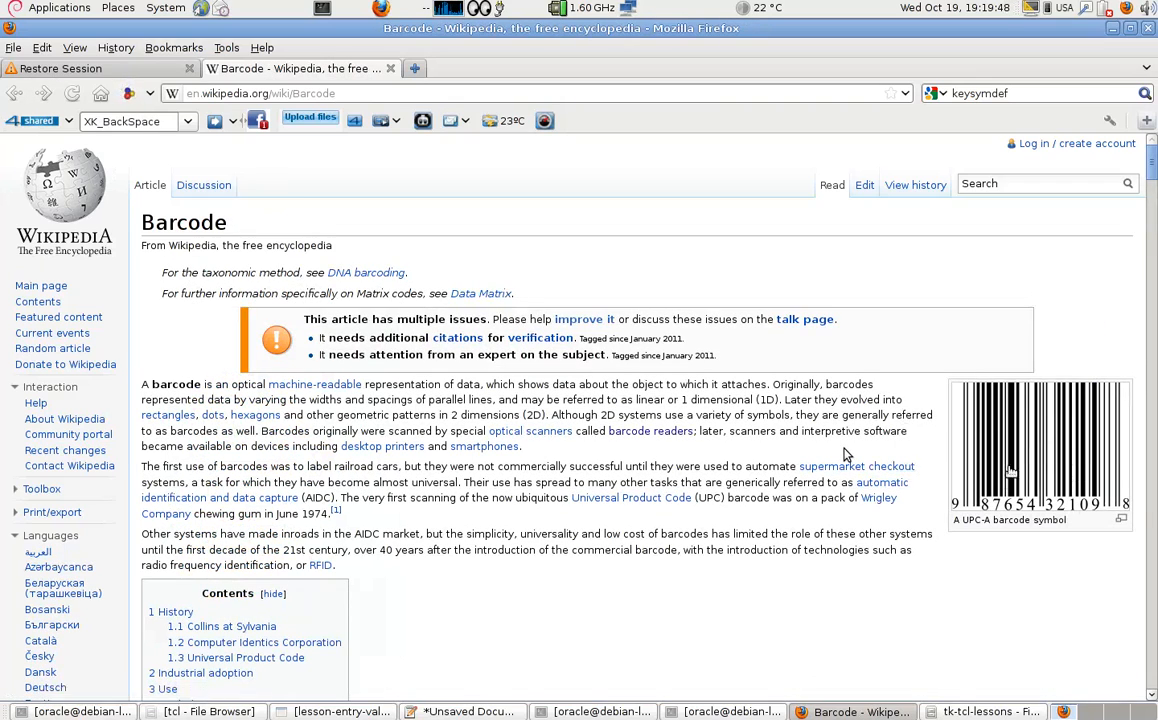
{"action": "mouse_move", "coordinate": [1124, 496]}
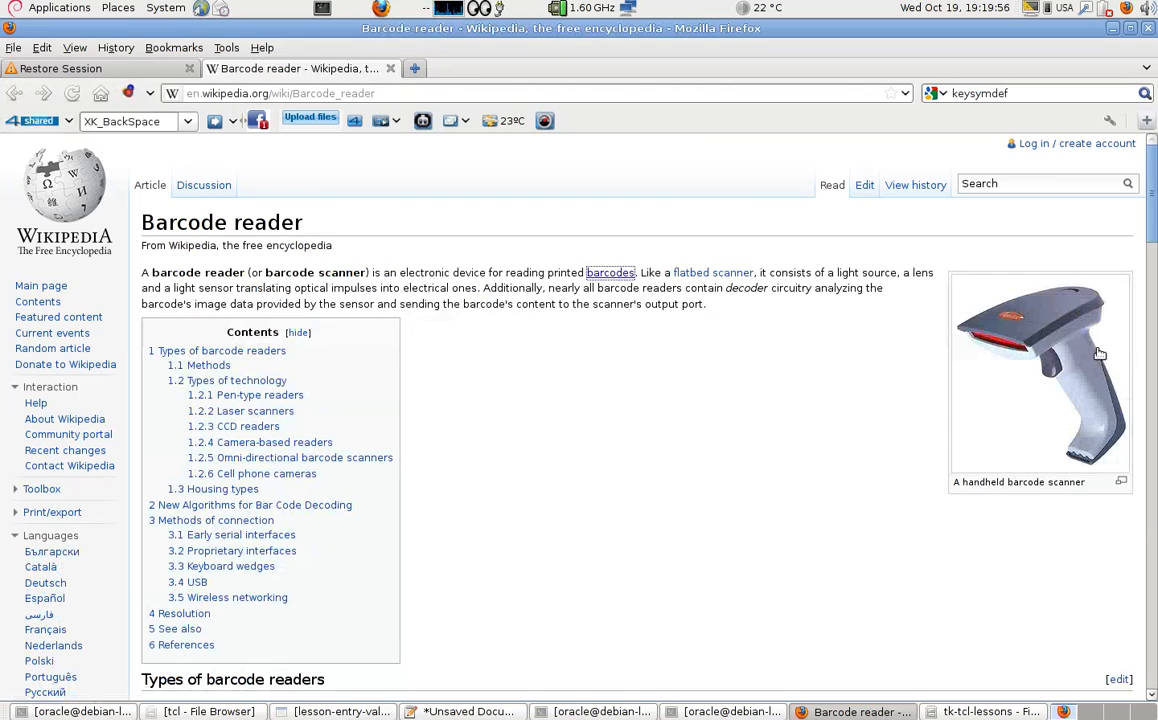
Follow the 'barcodes' link to the Barcode article, then return to the gedit title document.
{"action": "left_click", "coordinate": [610, 272]}
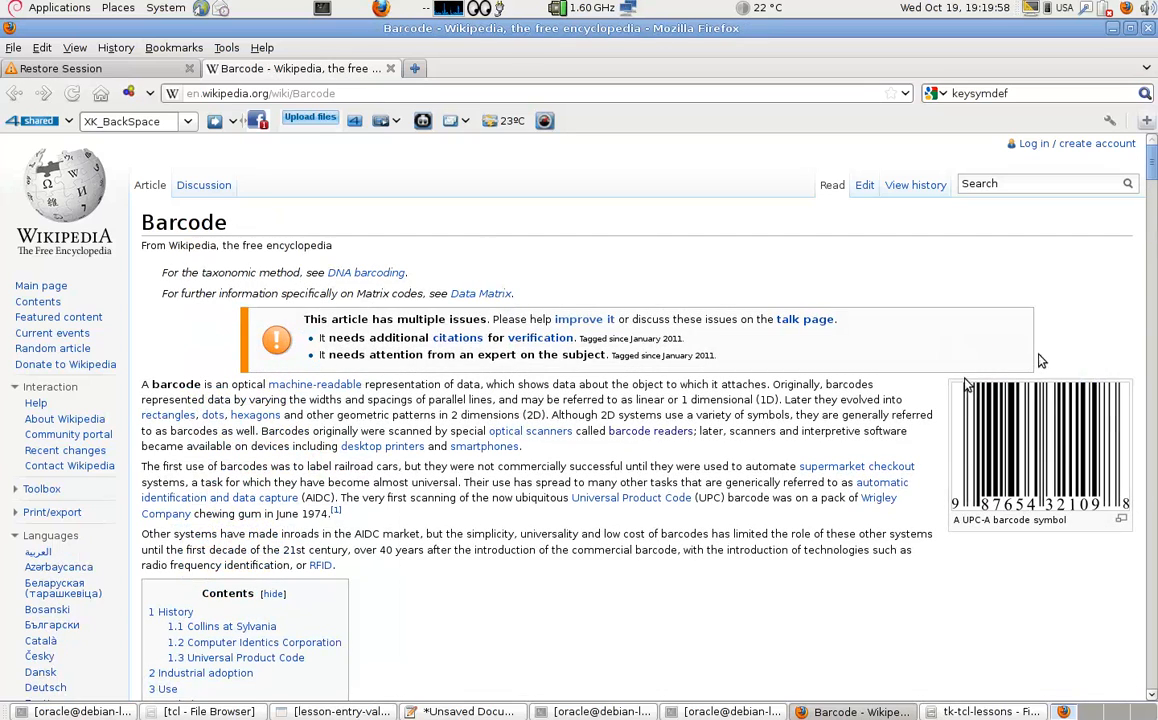
{"action": "mouse_move", "coordinate": [1016, 460]}
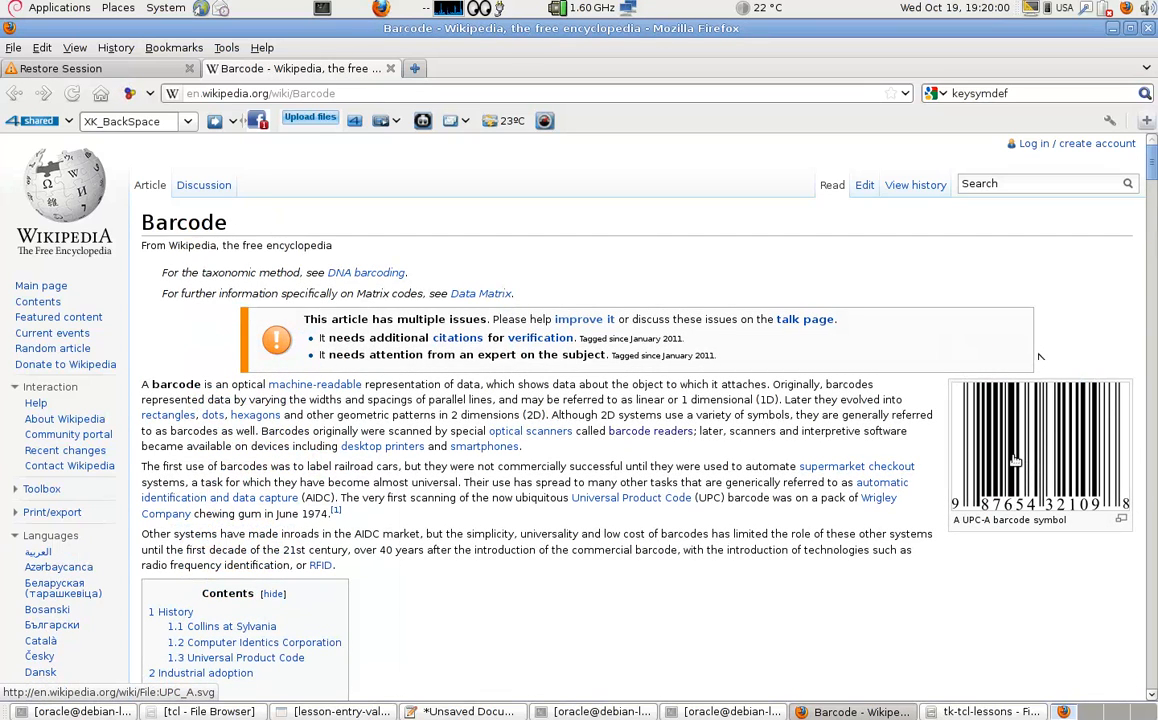
{"action": "mouse_move", "coordinate": [1008, 464]}
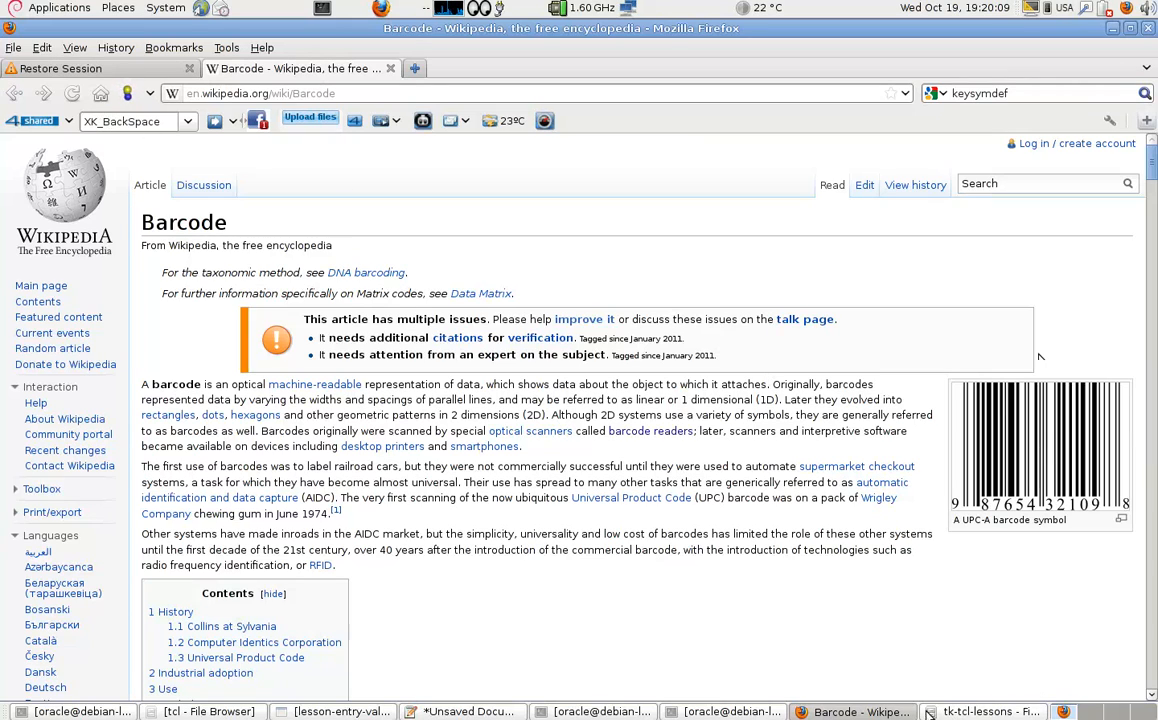
{"action": "mouse_move", "coordinate": [264, 332]}
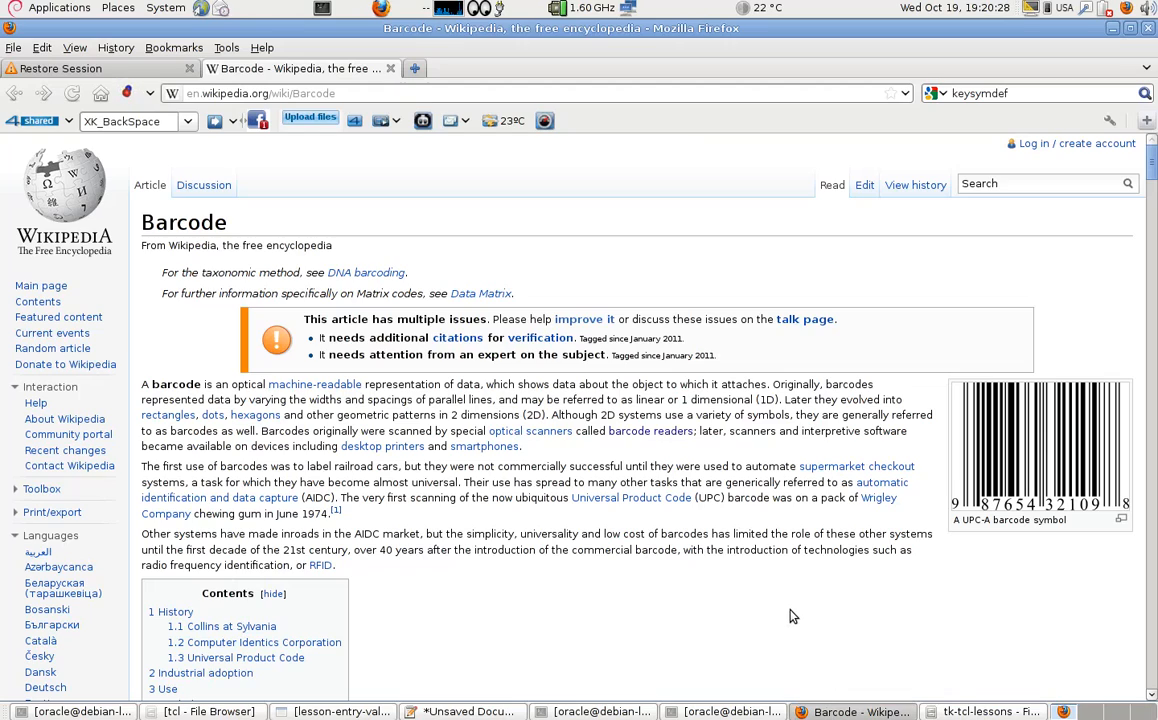
{"action": "mouse_move", "coordinate": [784, 638]}
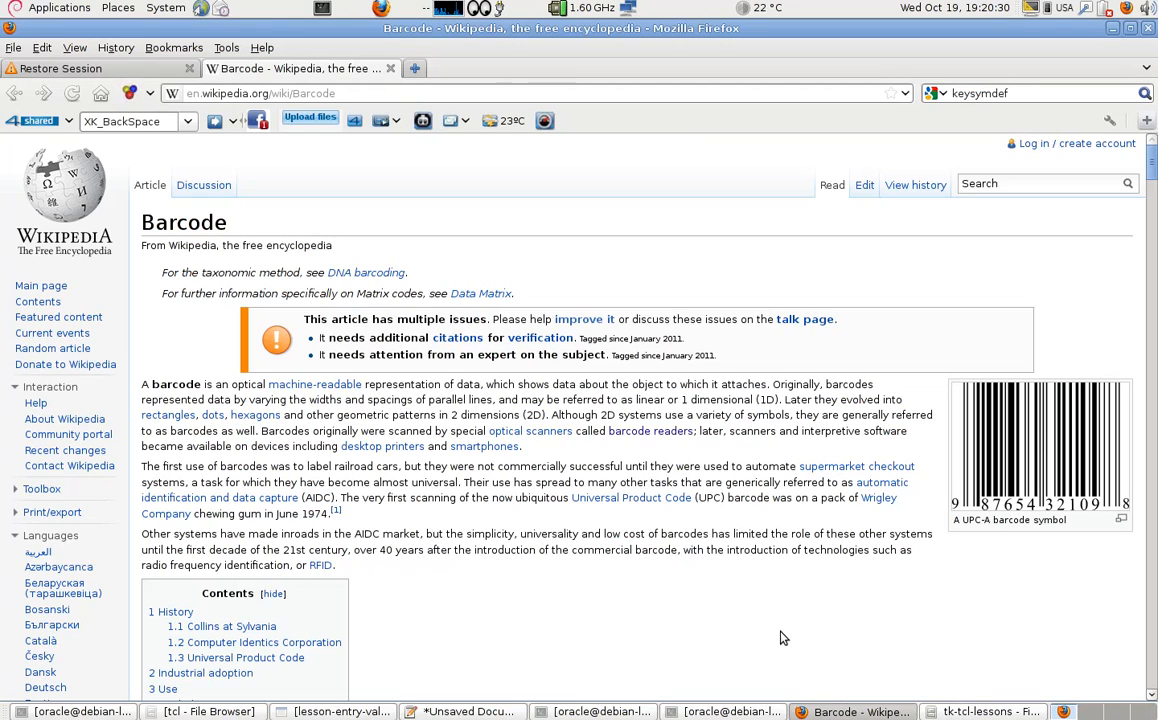
{"action": "mouse_move", "coordinate": [788, 632]}
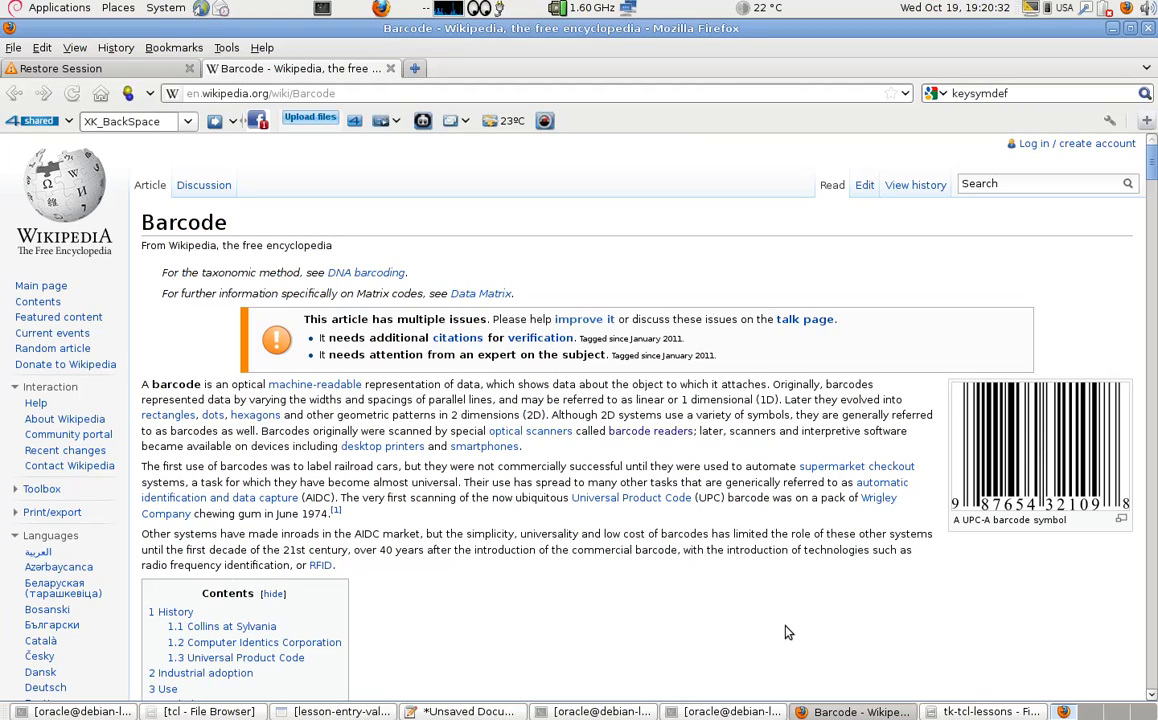
{"action": "mouse_move", "coordinate": [786, 636]}
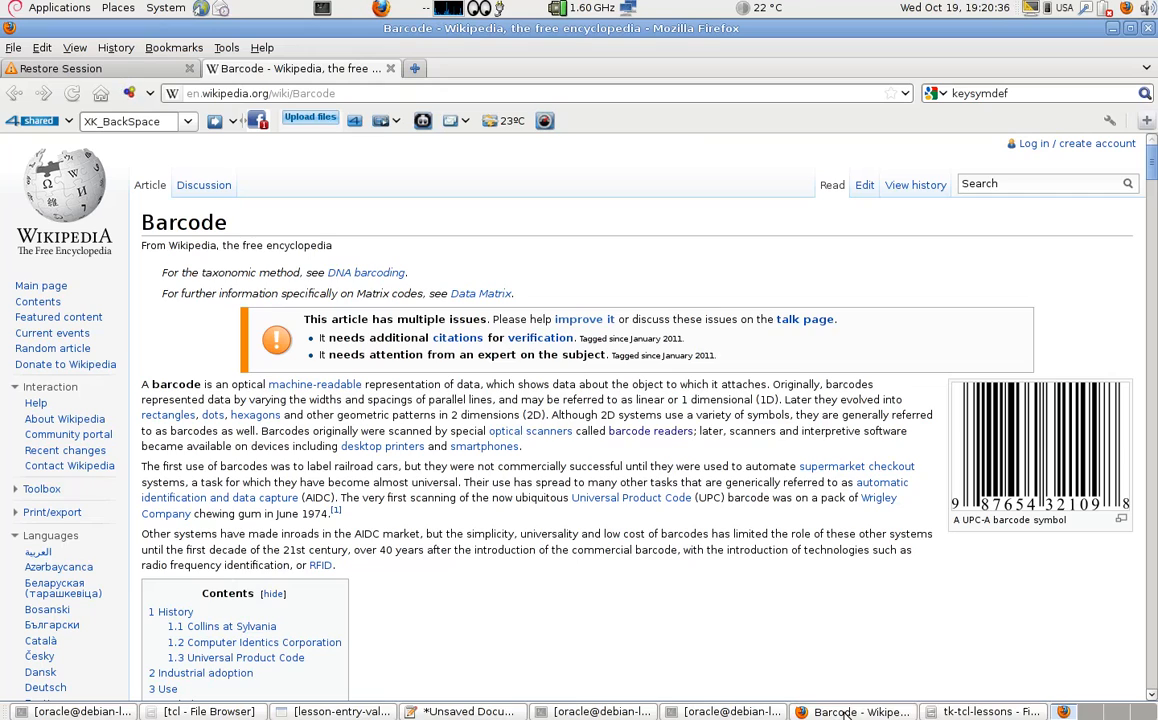
{"action": "left_click", "coordinate": [462, 712]}
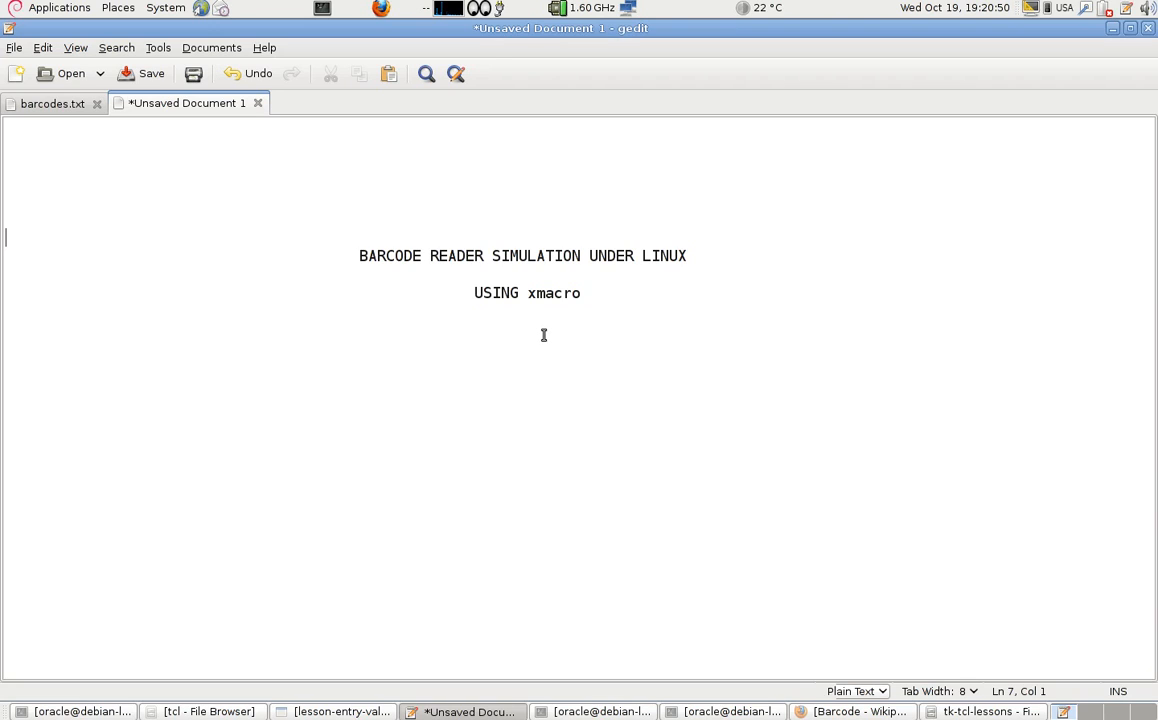
{"action": "mouse_move", "coordinate": [556, 340]}
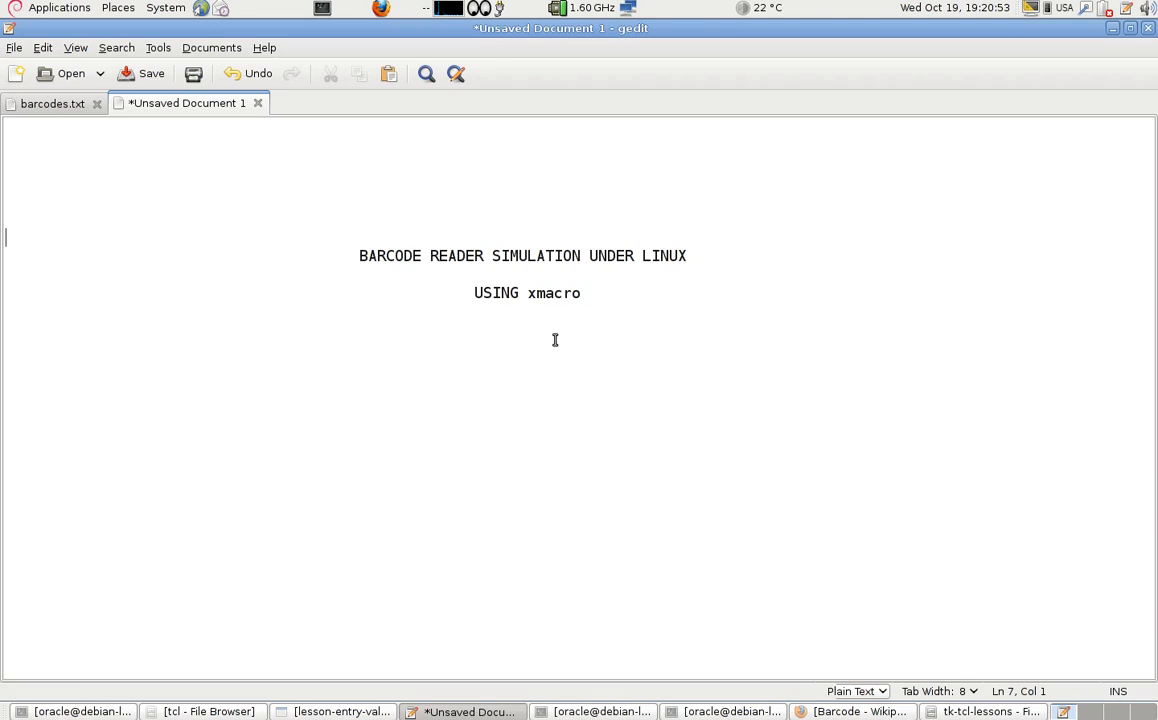
{"action": "mouse_move", "coordinate": [574, 340]}
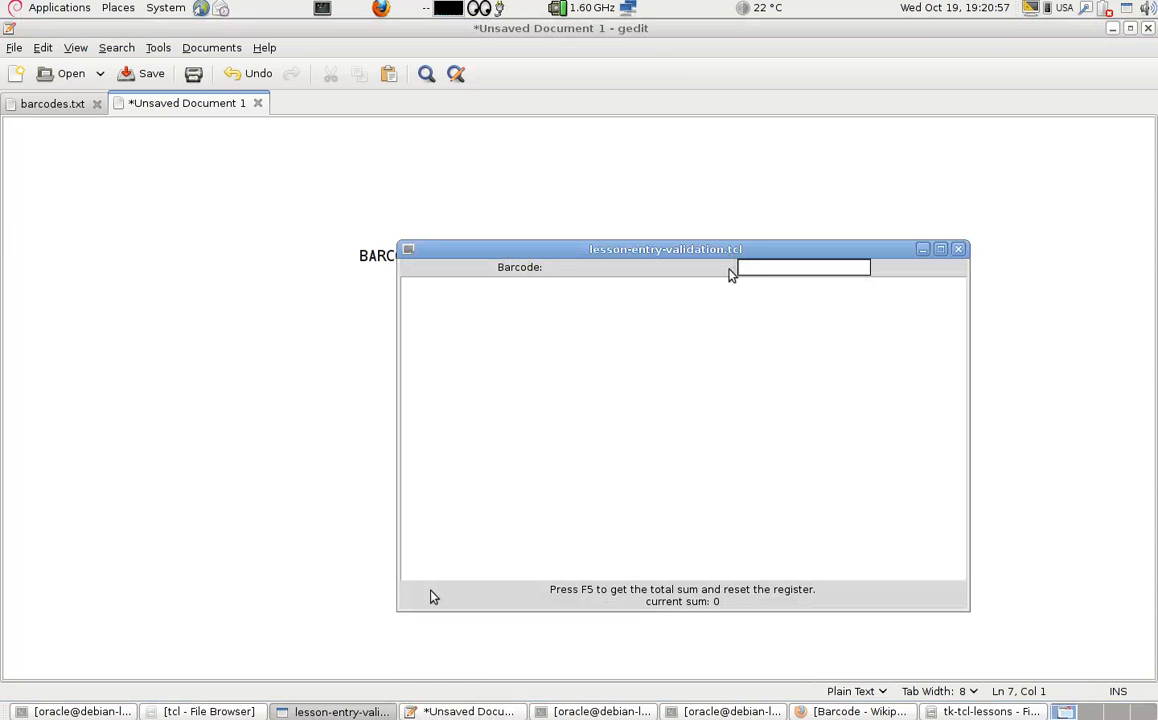
{"action": "left_click", "coordinate": [802, 268]}
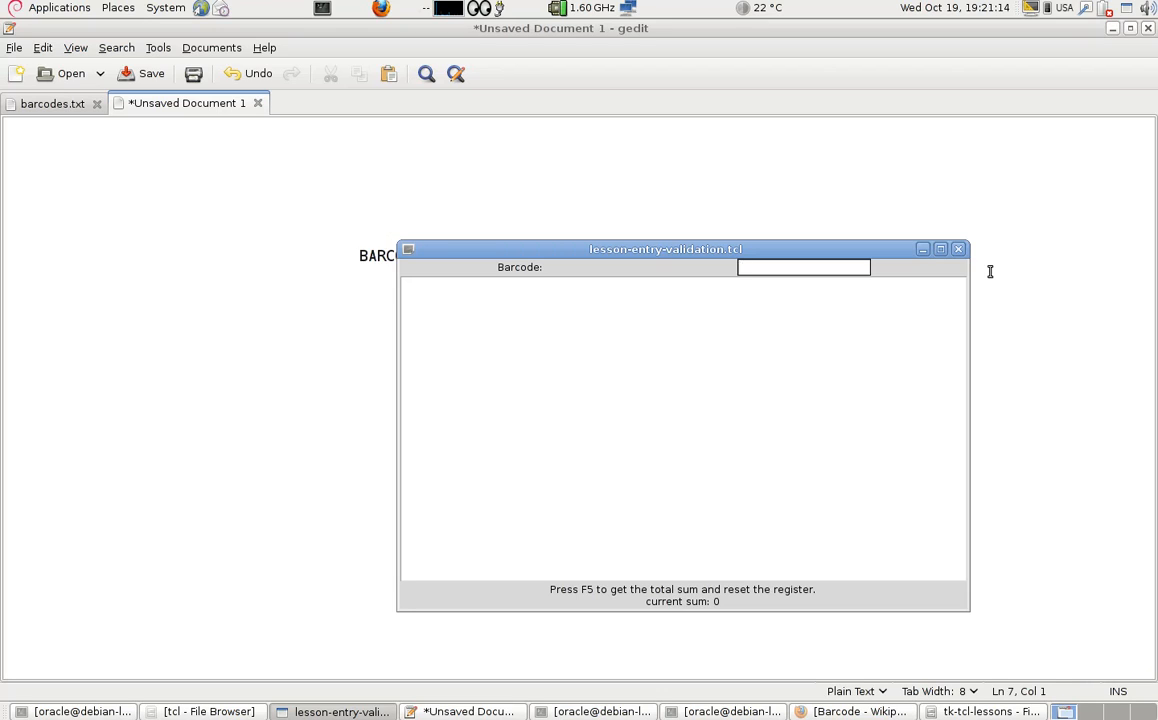
{"action": "left_click", "coordinate": [804, 268]}
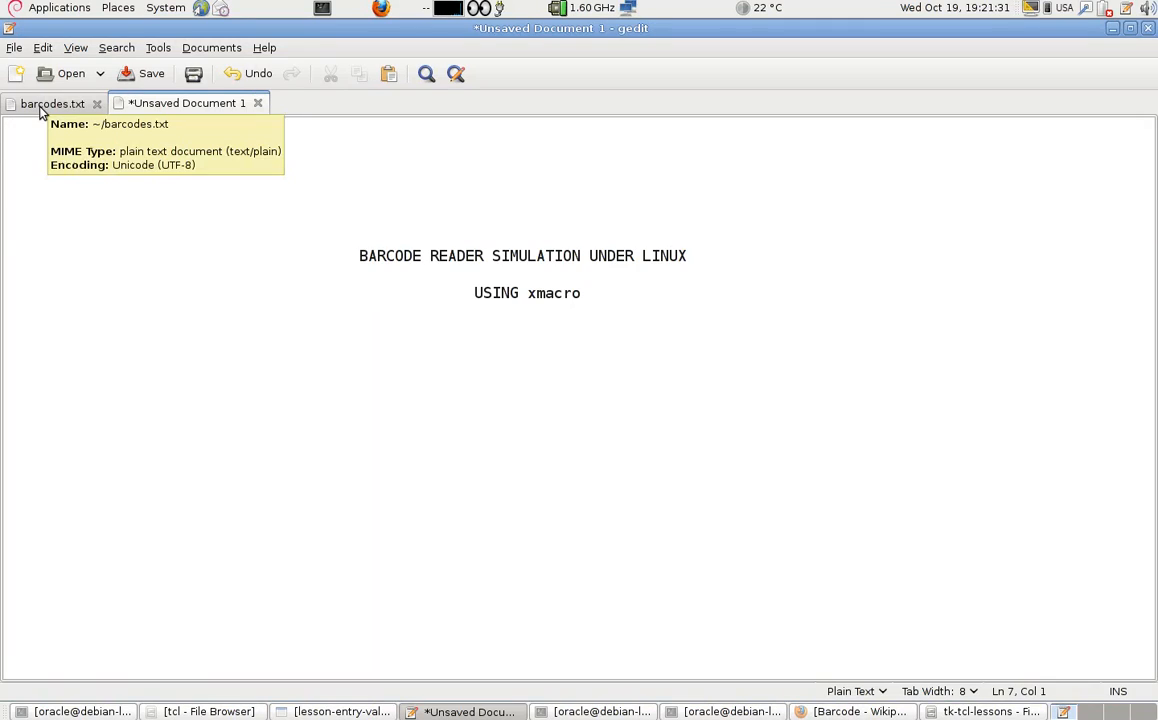
{"action": "mouse_move", "coordinate": [80, 120]}
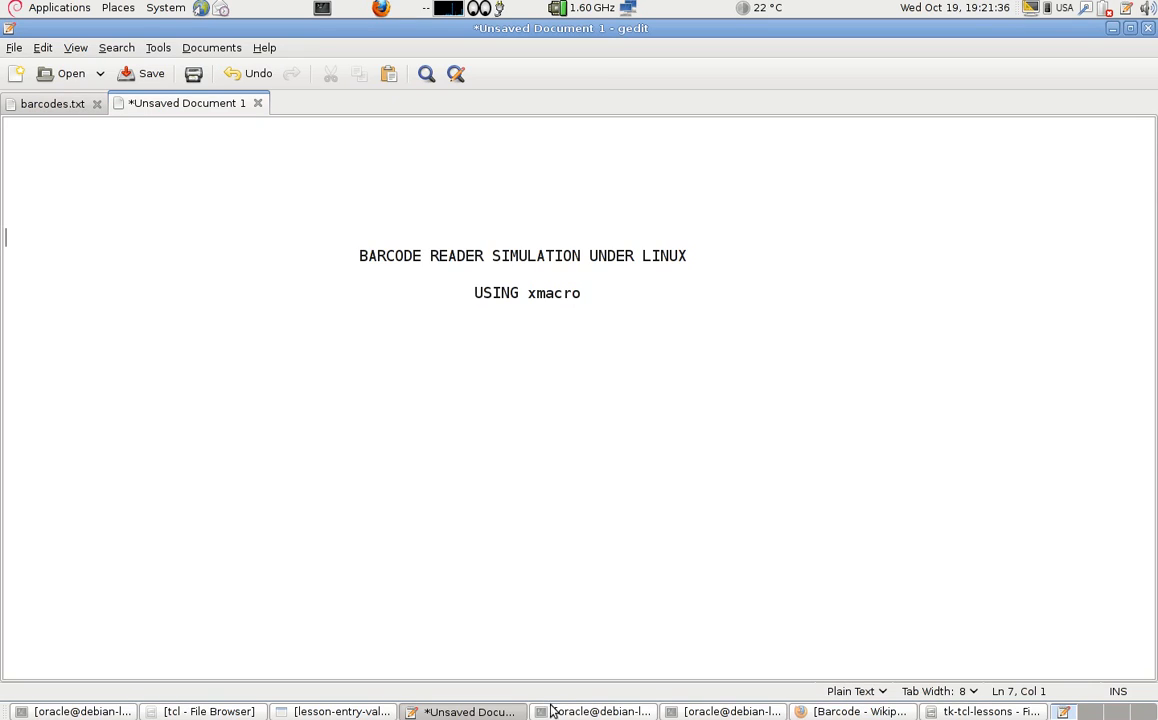
{"action": "left_click", "coordinate": [598, 712]}
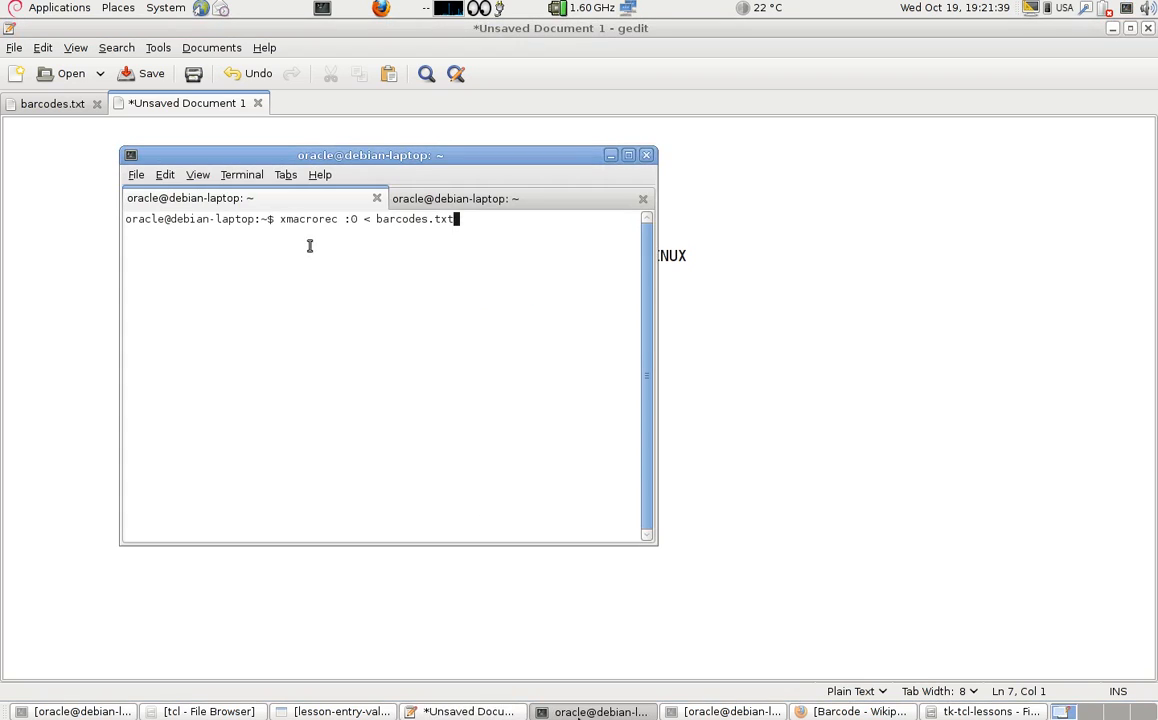
{"action": "key", "text": "Return"}
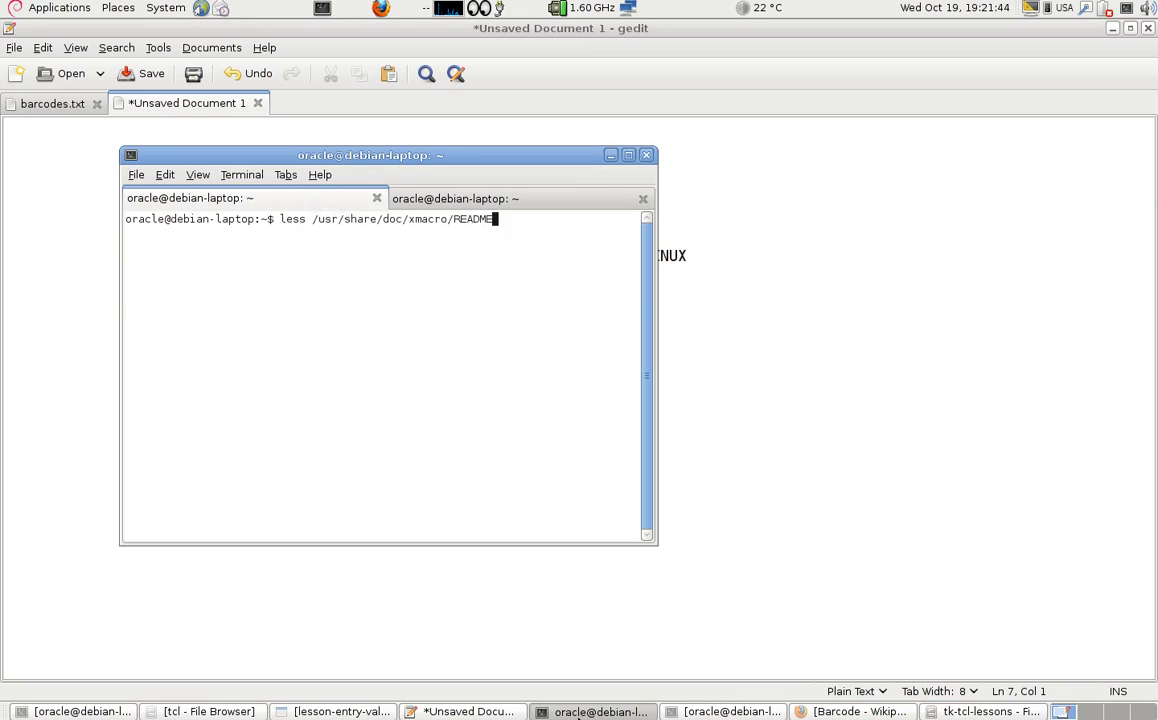
{"action": "type", "text": "xmacroplay"}
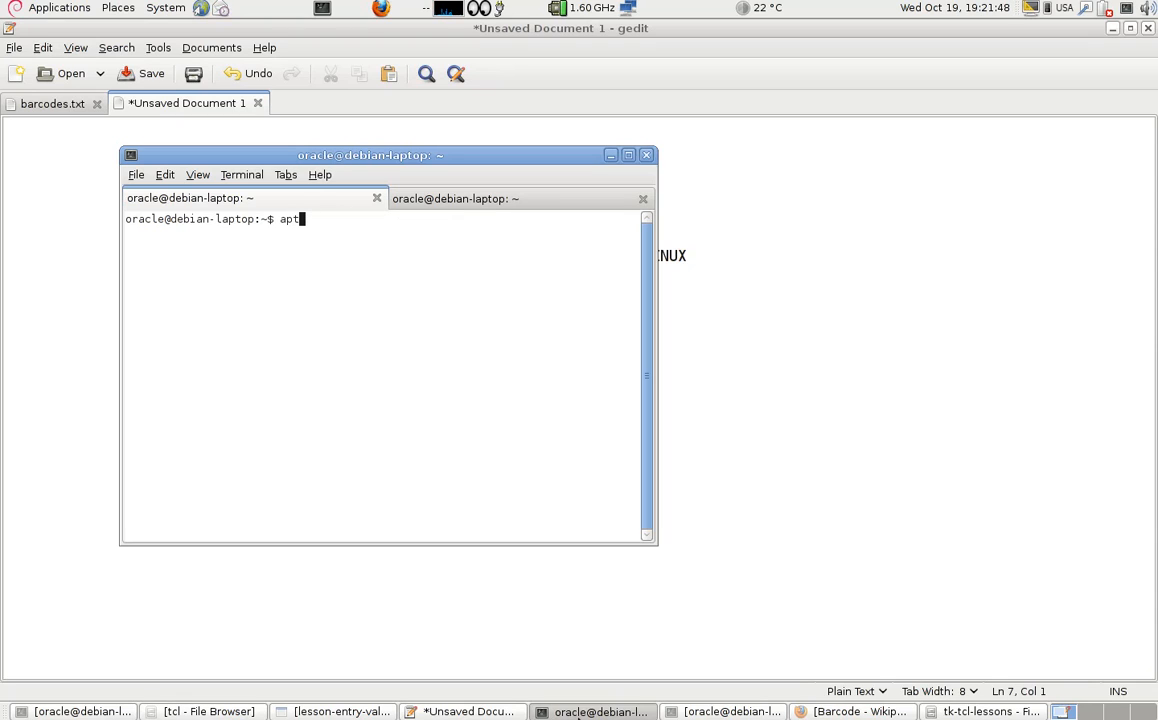
{"action": "type", "text": "-get"}
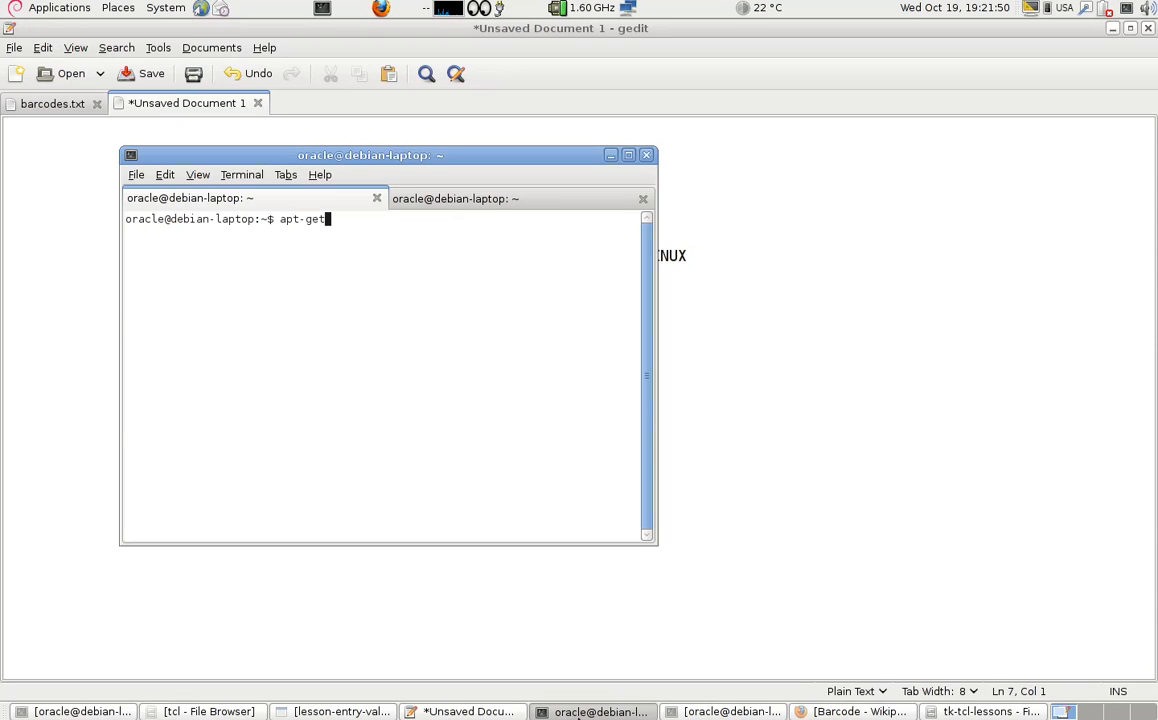
{"action": "type", "text": "install"}
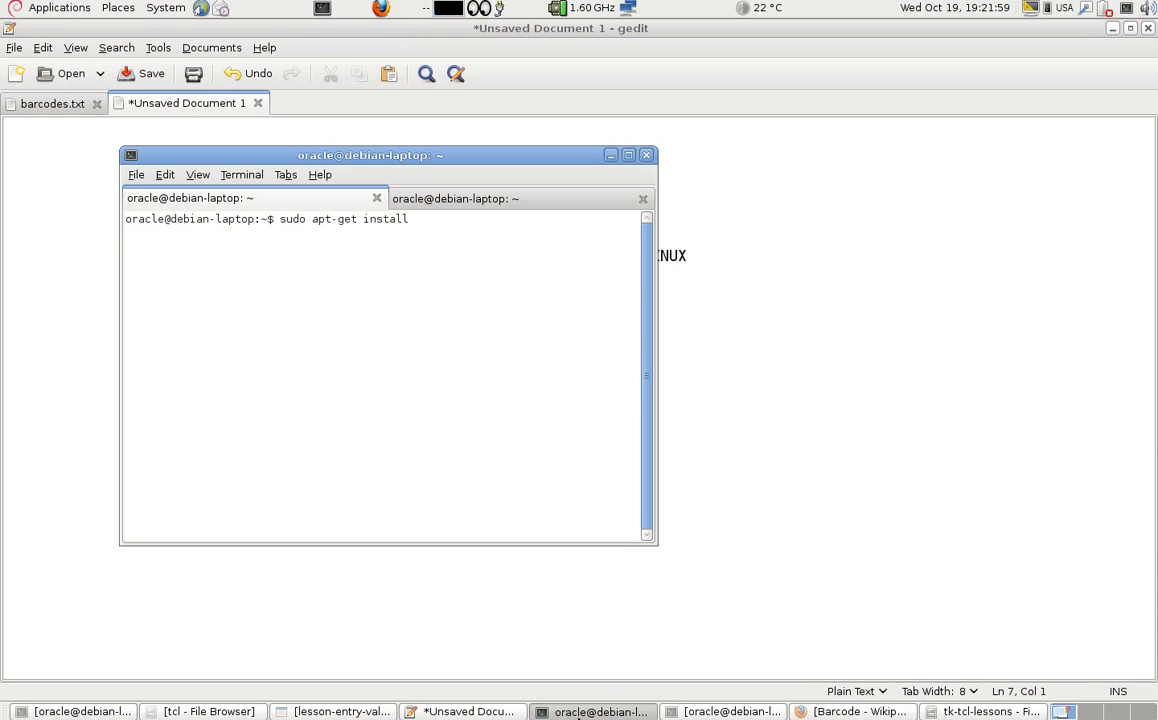
{"action": "type", "text": "xmacr"}
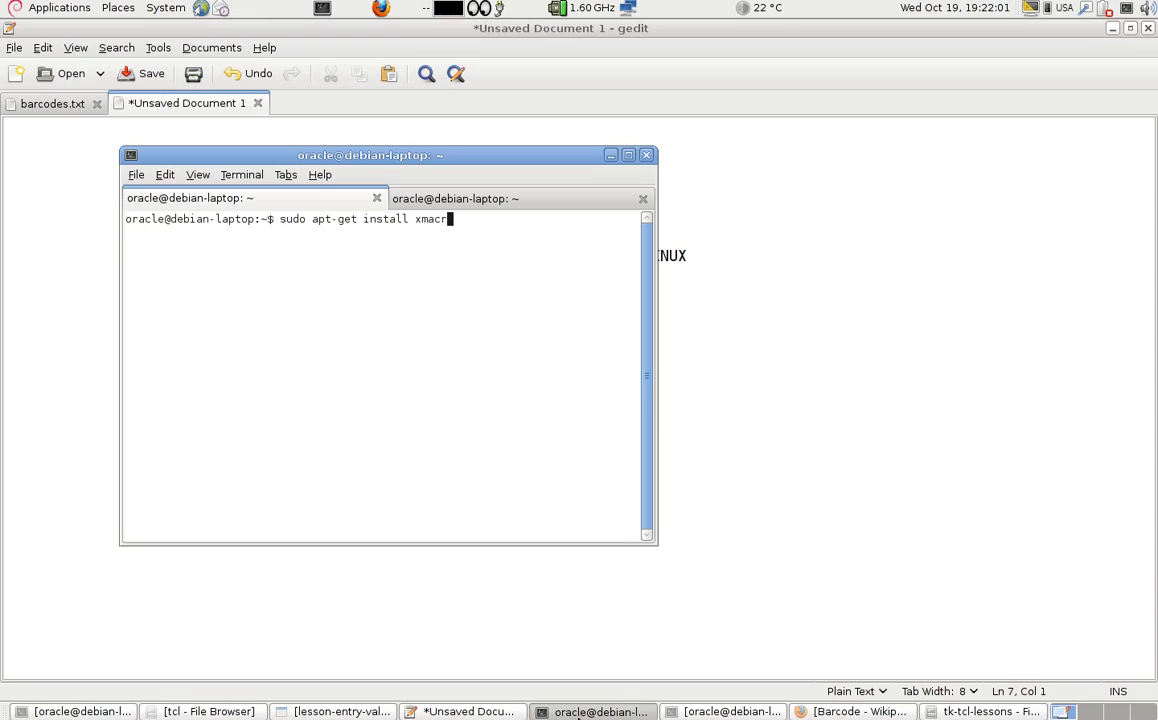
{"action": "type", "text": "o"}
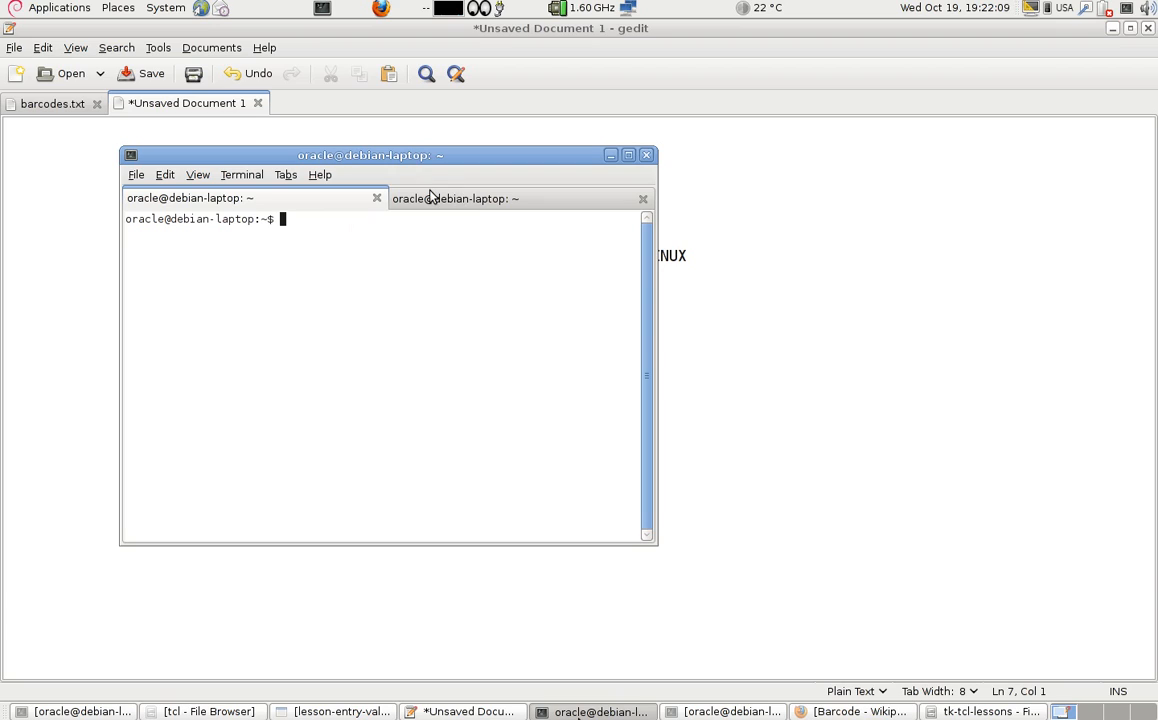
{"action": "mouse_move", "coordinate": [460, 210]}
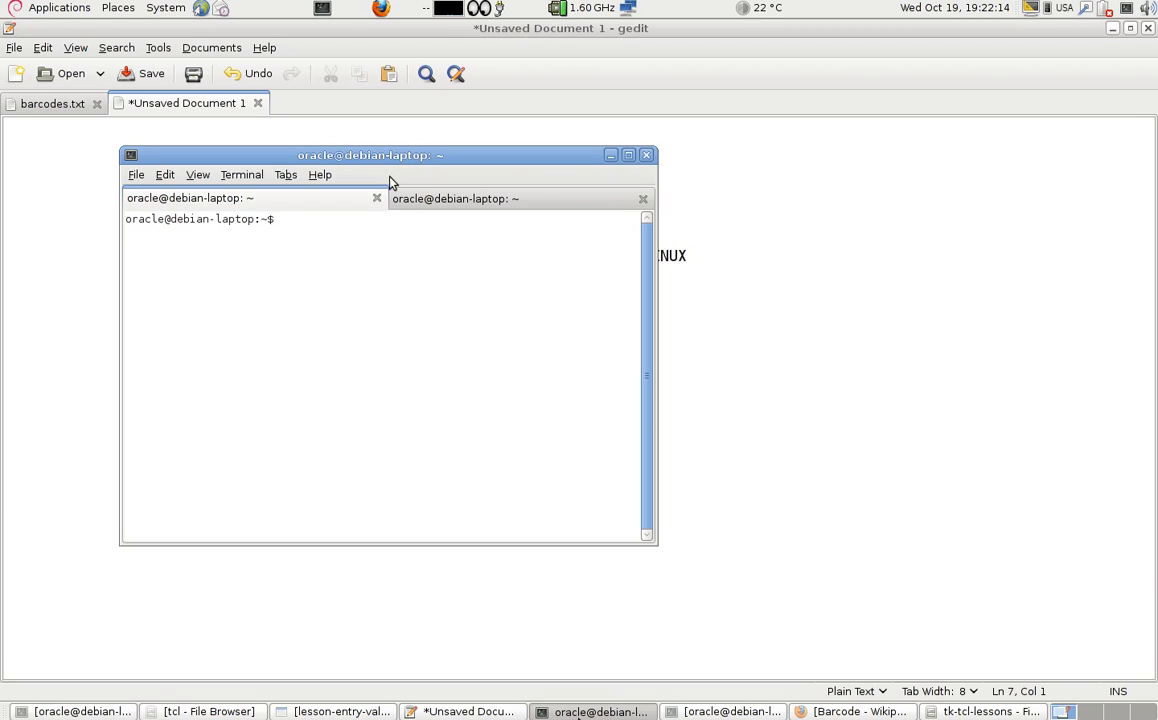
{"action": "mouse_move", "coordinate": [50, 104]}
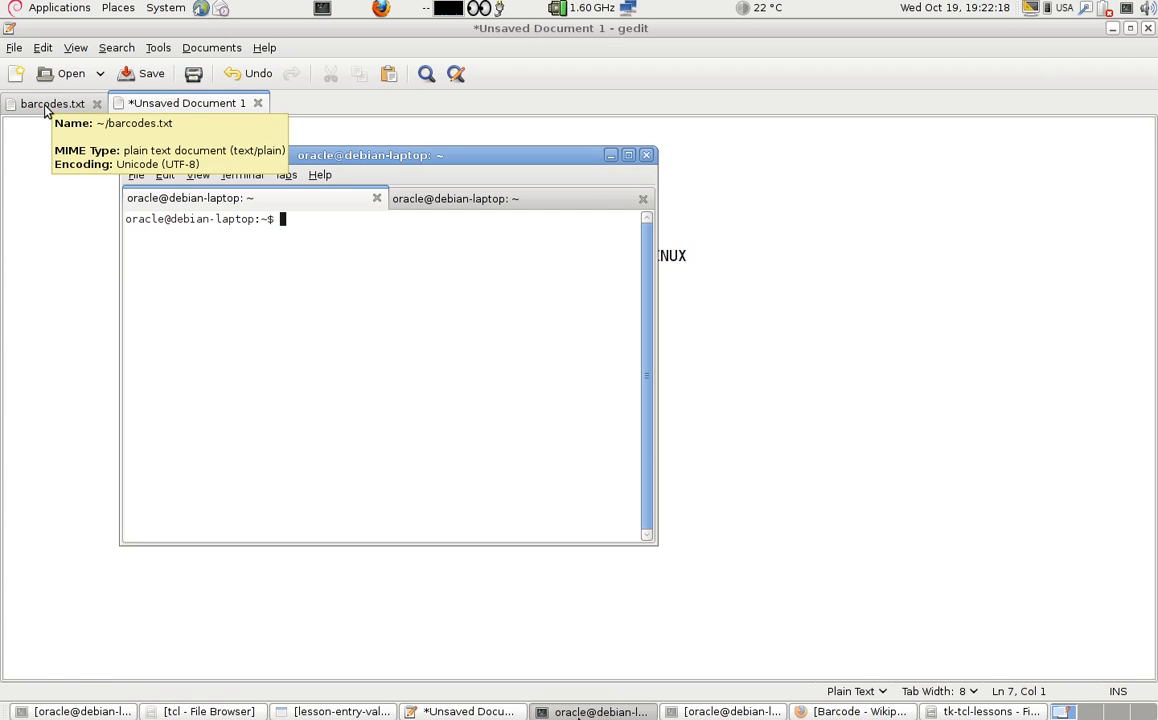
Switch to the barcodes.txt document showing the Delay, String and KeyStr KP_Enter script.
{"action": "left_click", "coordinate": [52, 104]}
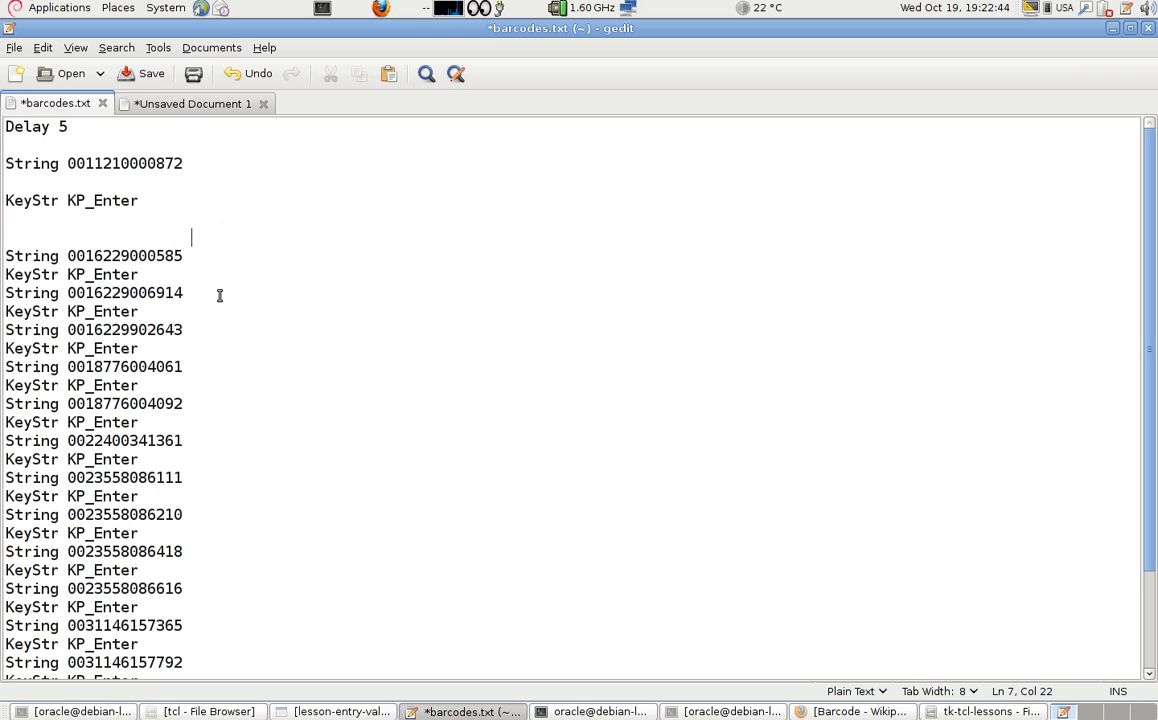
{"action": "mouse_move", "coordinate": [352, 360]}
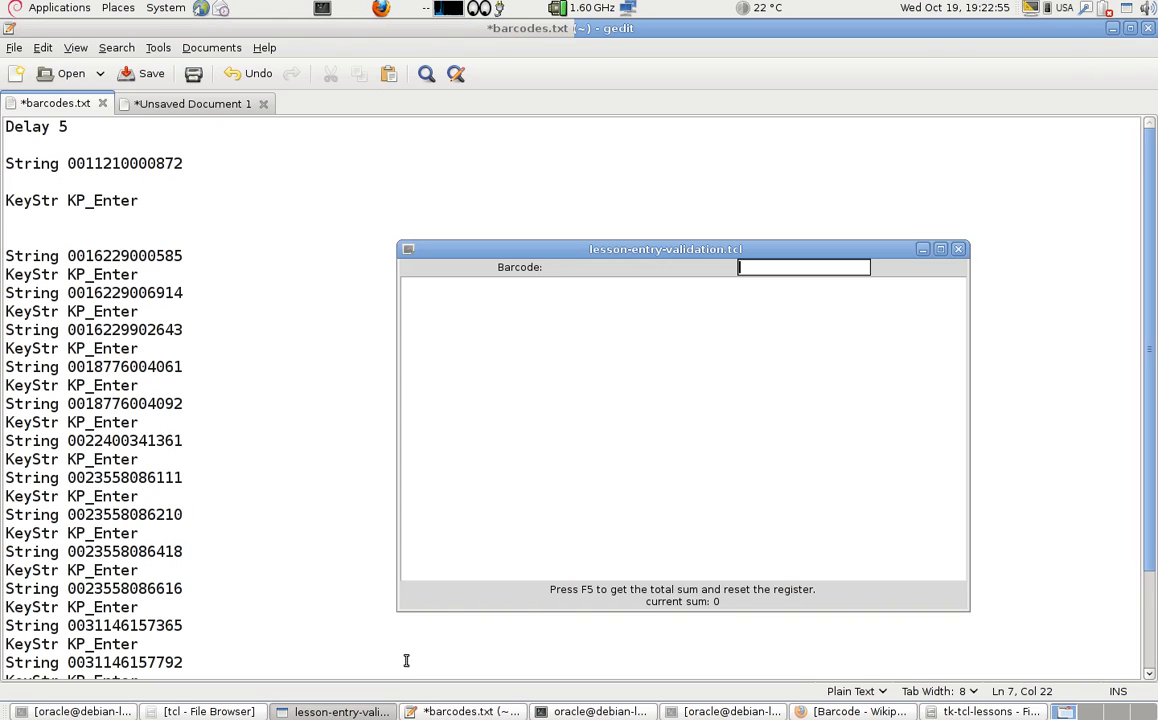
{"action": "mouse_move", "coordinate": [796, 252]}
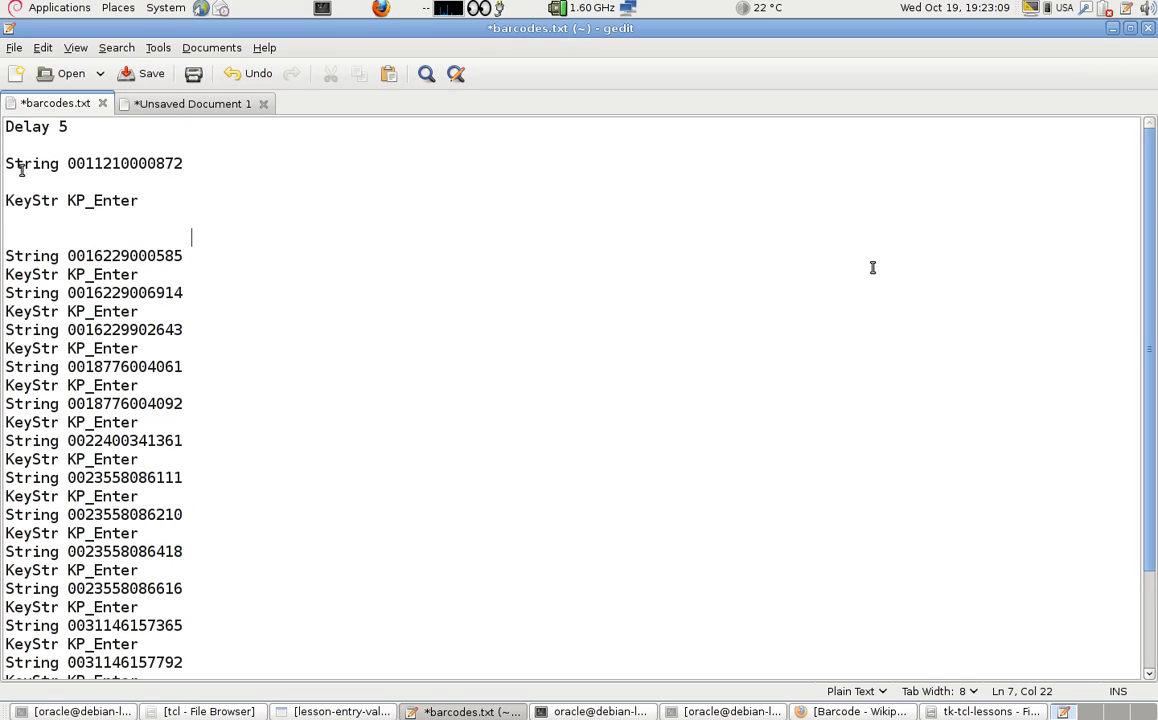
{"action": "left_click", "coordinate": [140, 72]}
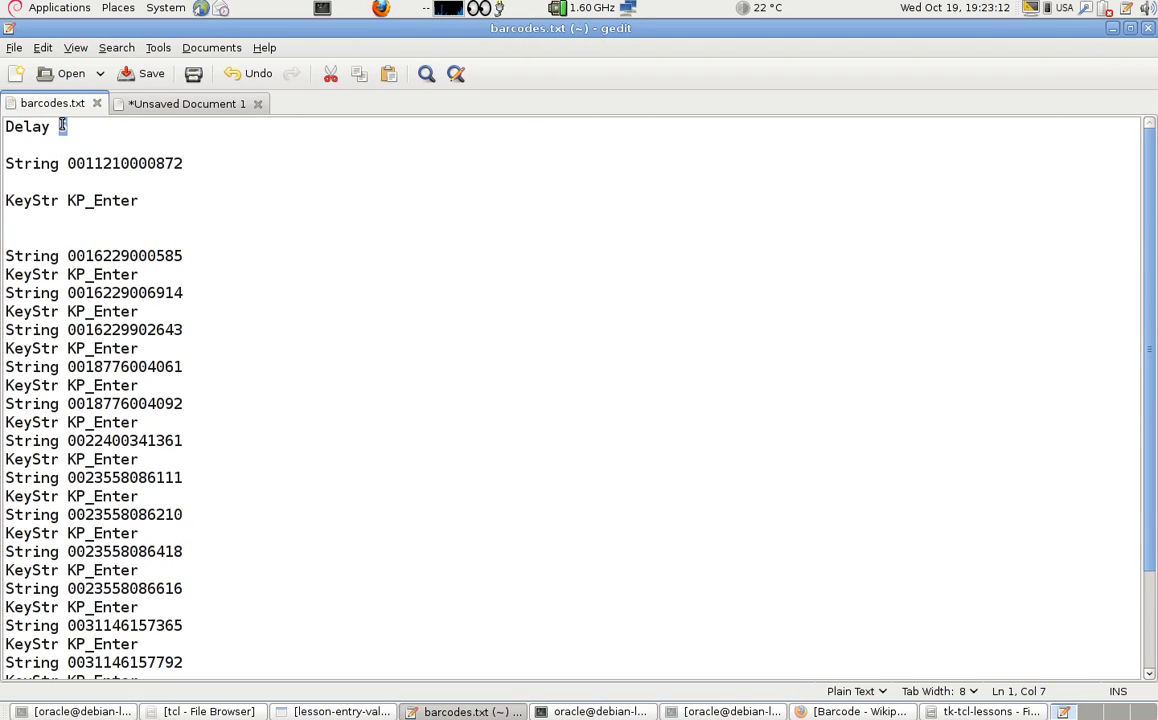
{"action": "type", "text": "5"}
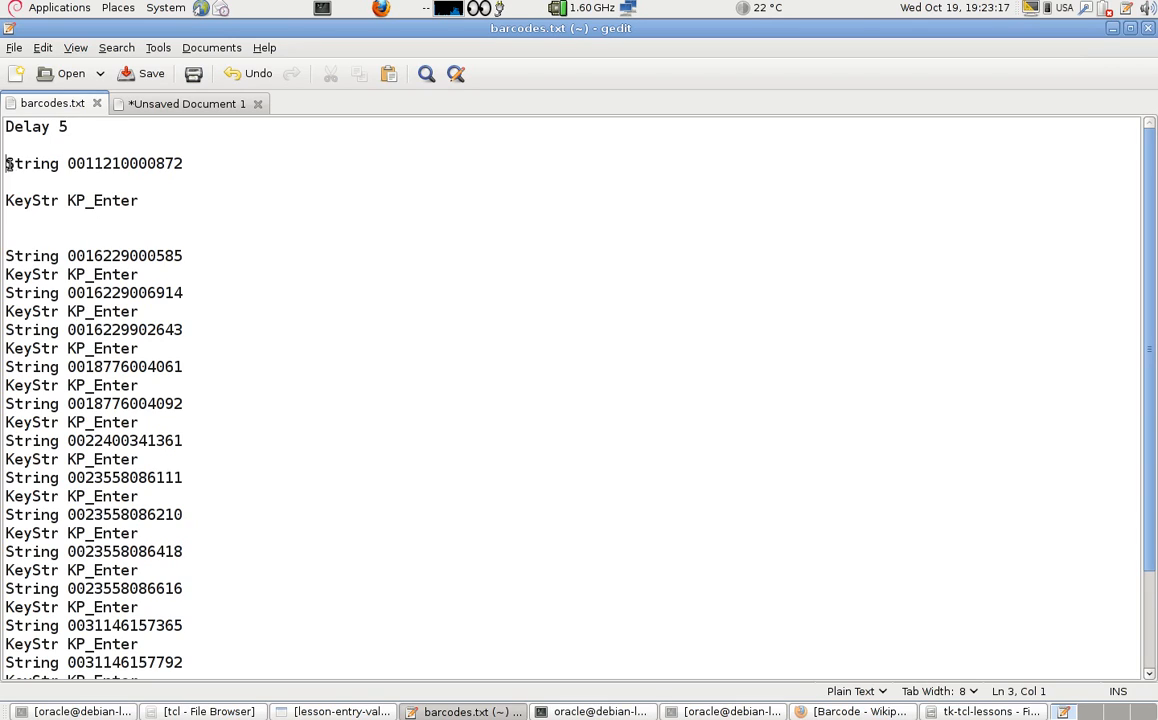
{"action": "double_click", "coordinate": [32, 164]}
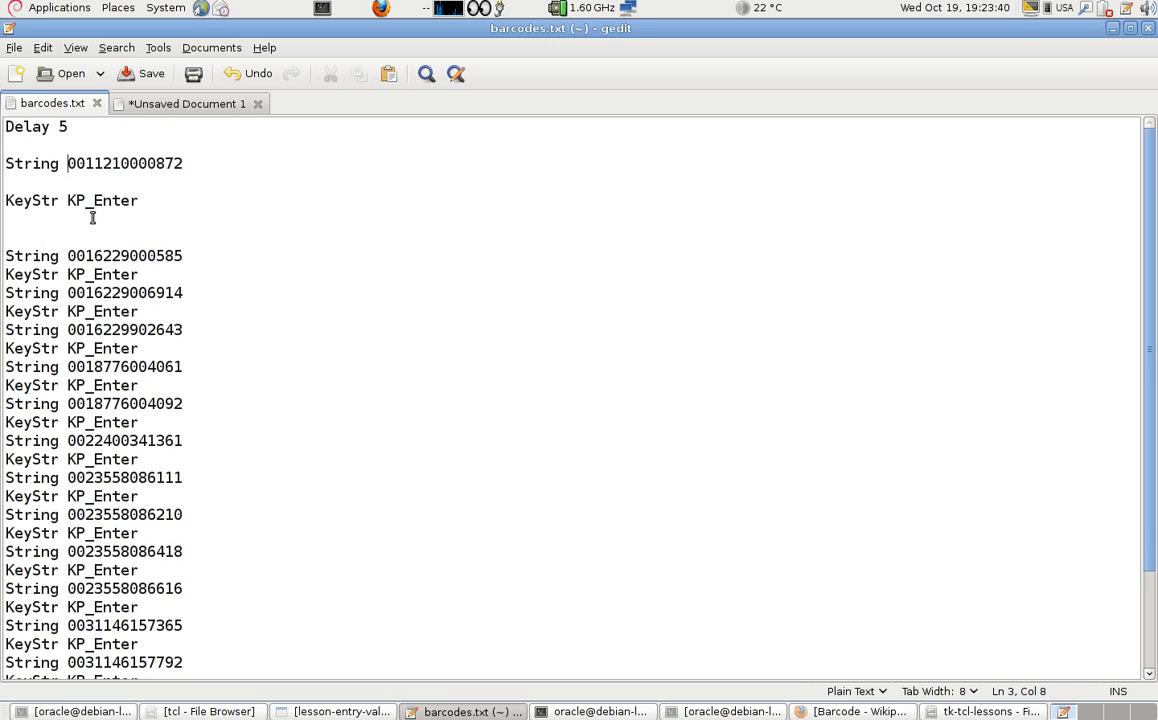
{"action": "double_click", "coordinate": [32, 200]}
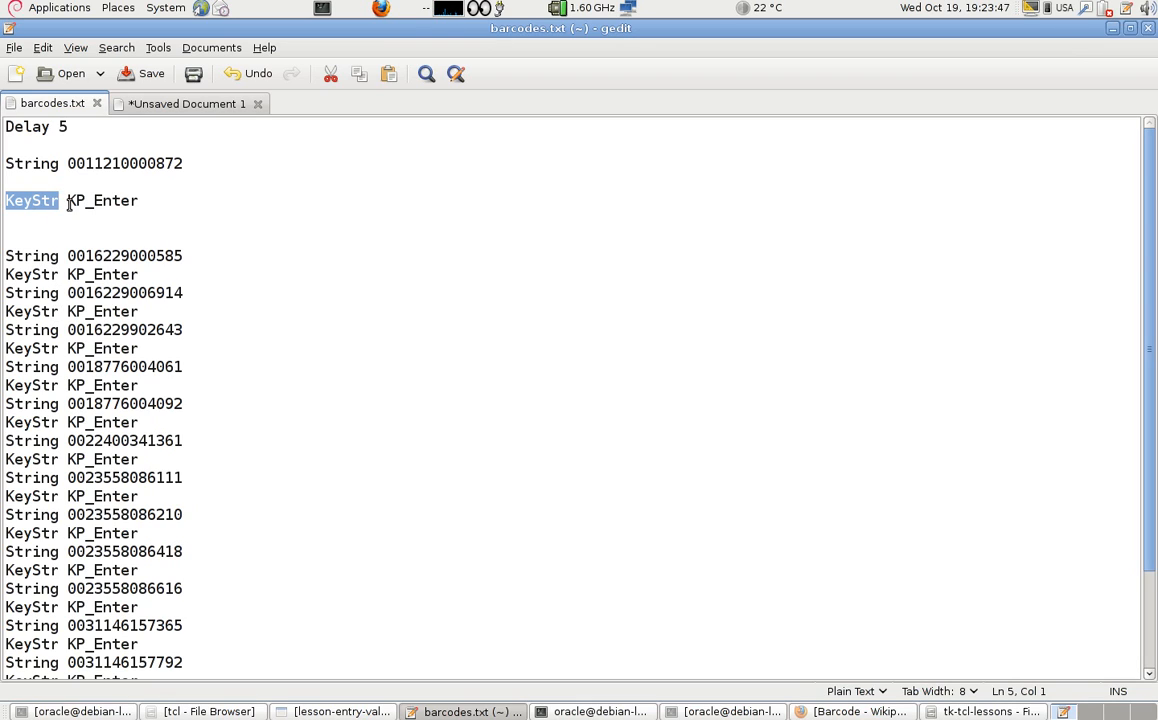
{"action": "double_click", "coordinate": [76, 200]}
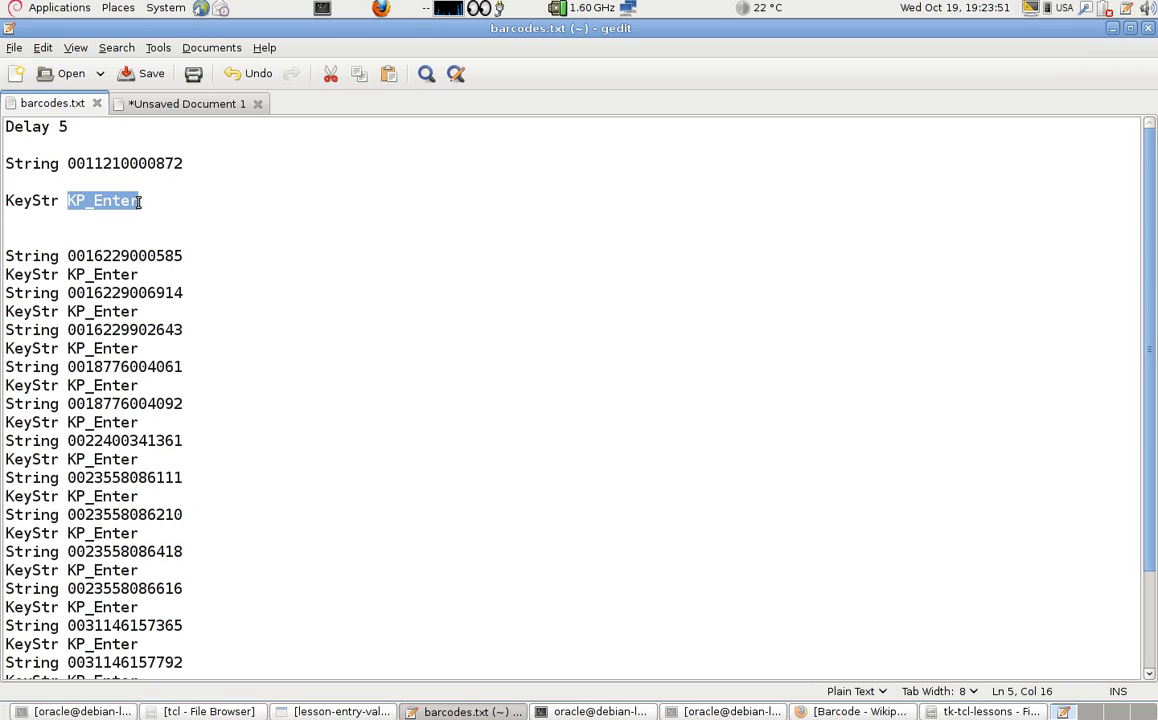
{"action": "mouse_move", "coordinate": [168, 224]}
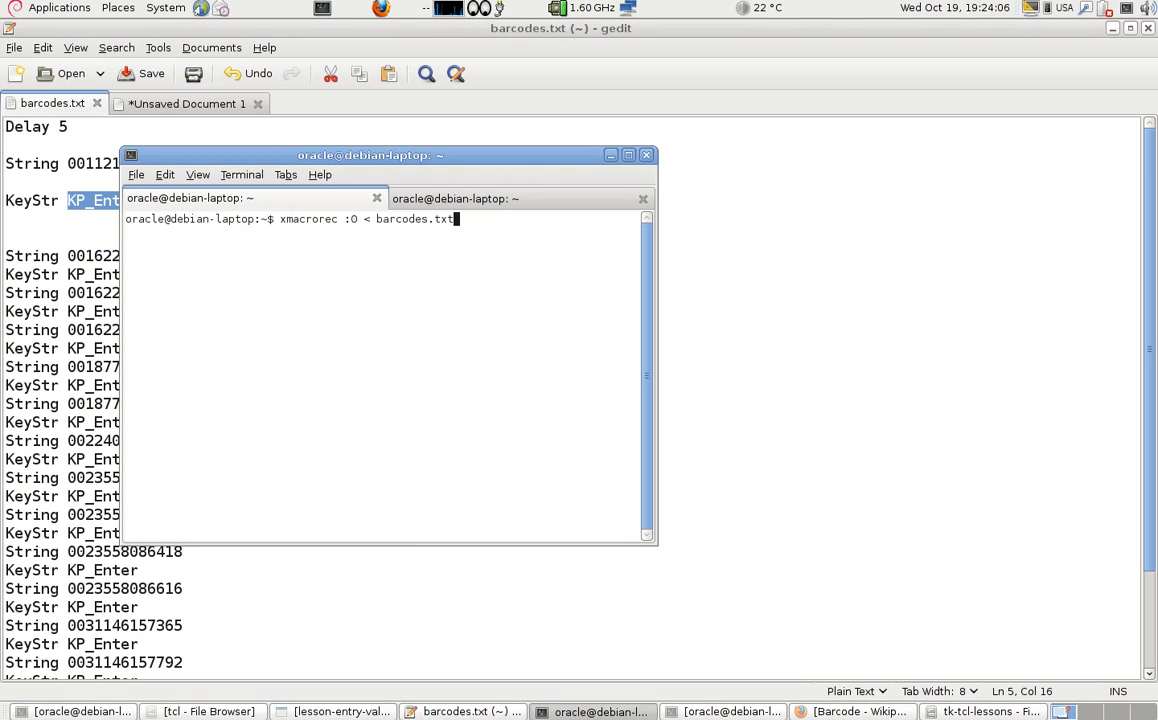
View /usr/share/doc/xmacro/README with less in an enlarged, zoomed-in terminal and scroll through it.
{"action": "type", "text": "less /usr/share/doc/xmacro/README"}
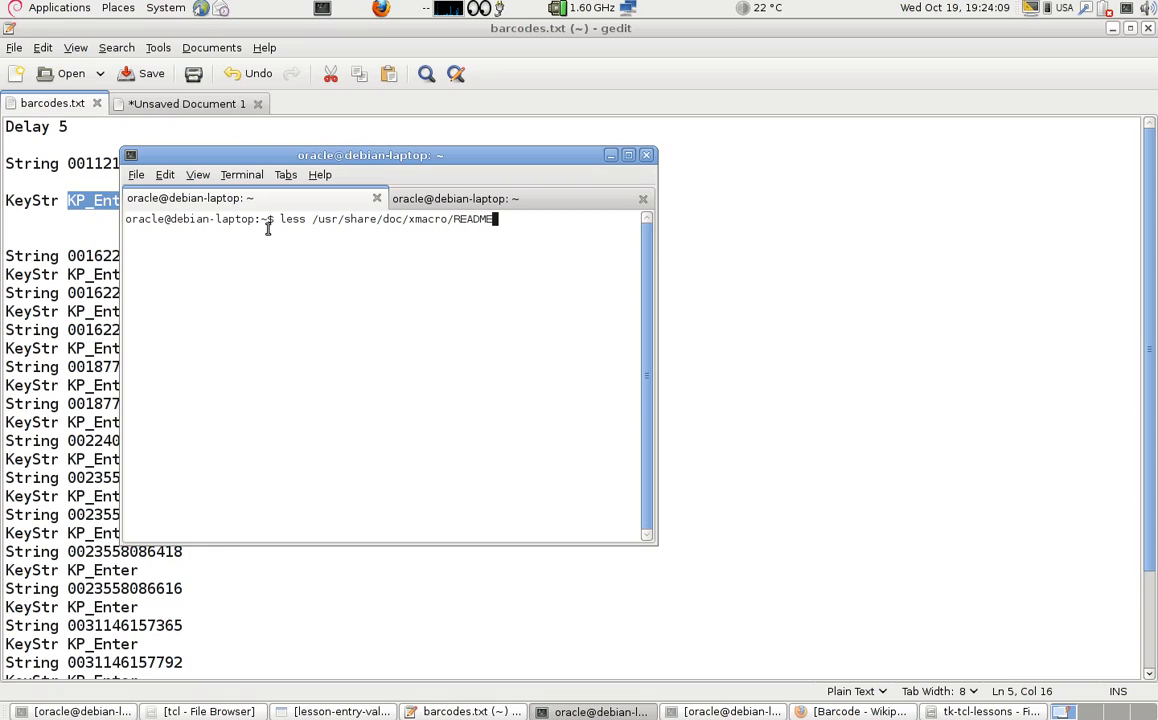
{"action": "left_click", "coordinate": [196, 174]}
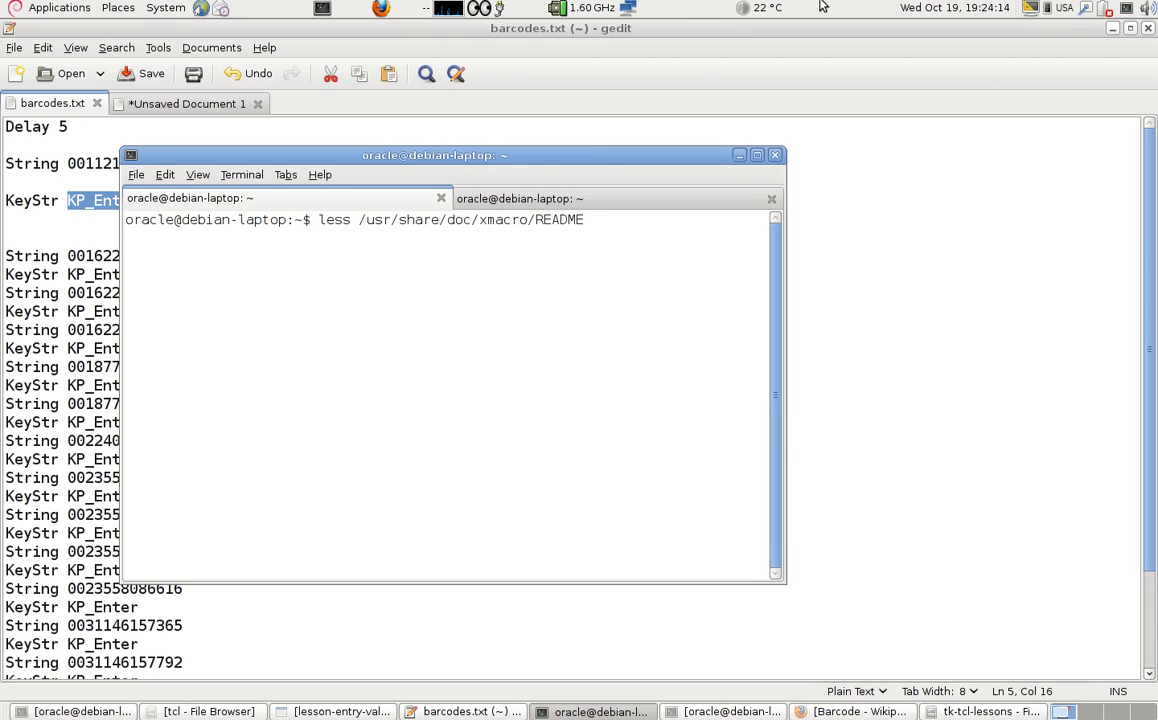
{"action": "left_click", "coordinate": [198, 174]}
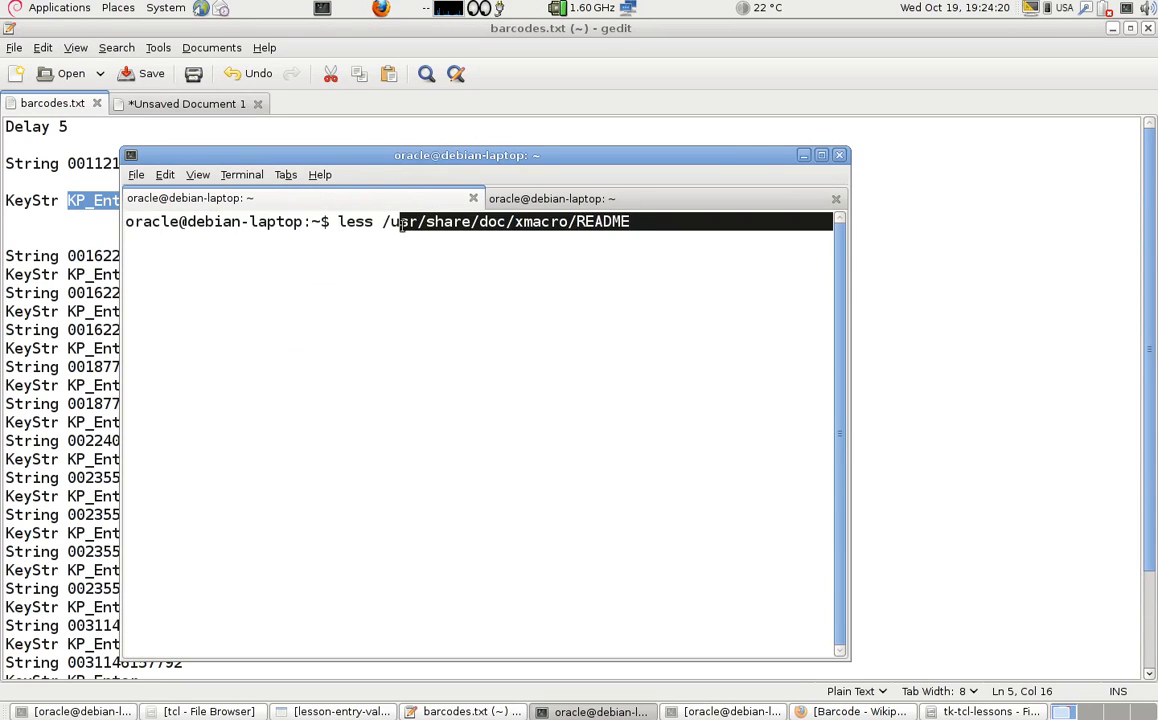
{"action": "key", "text": "Return"}
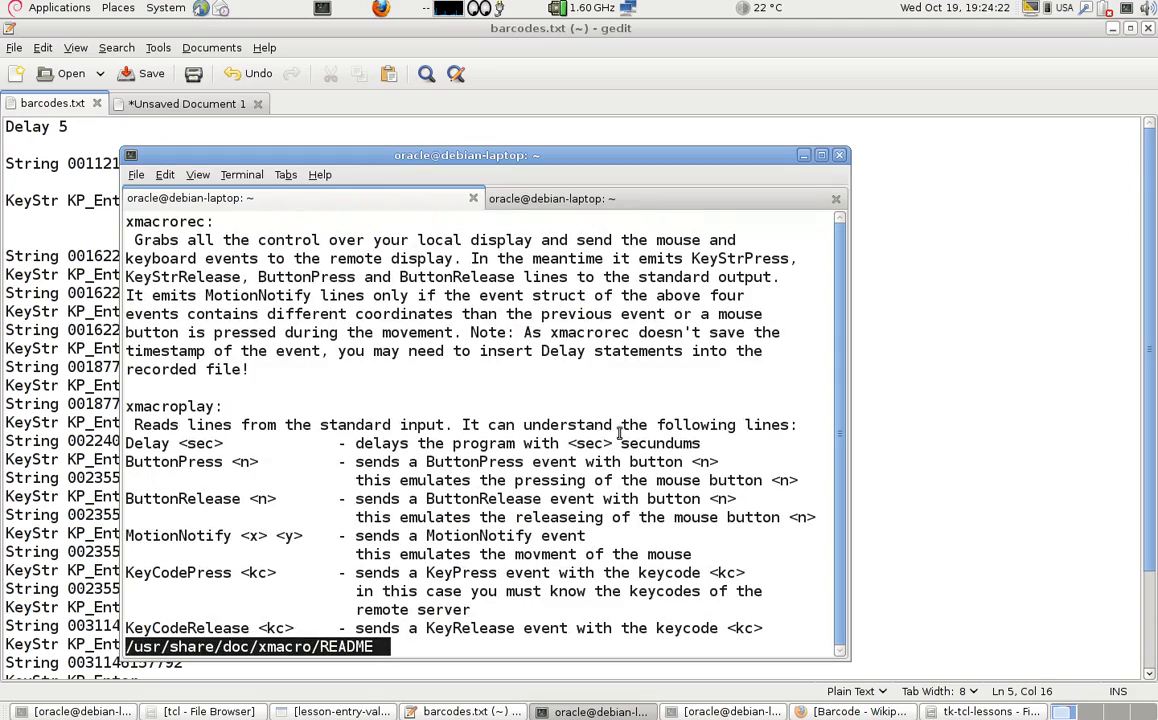
{"action": "scroll", "scroll_direction": "down", "scroll_amount": 3}
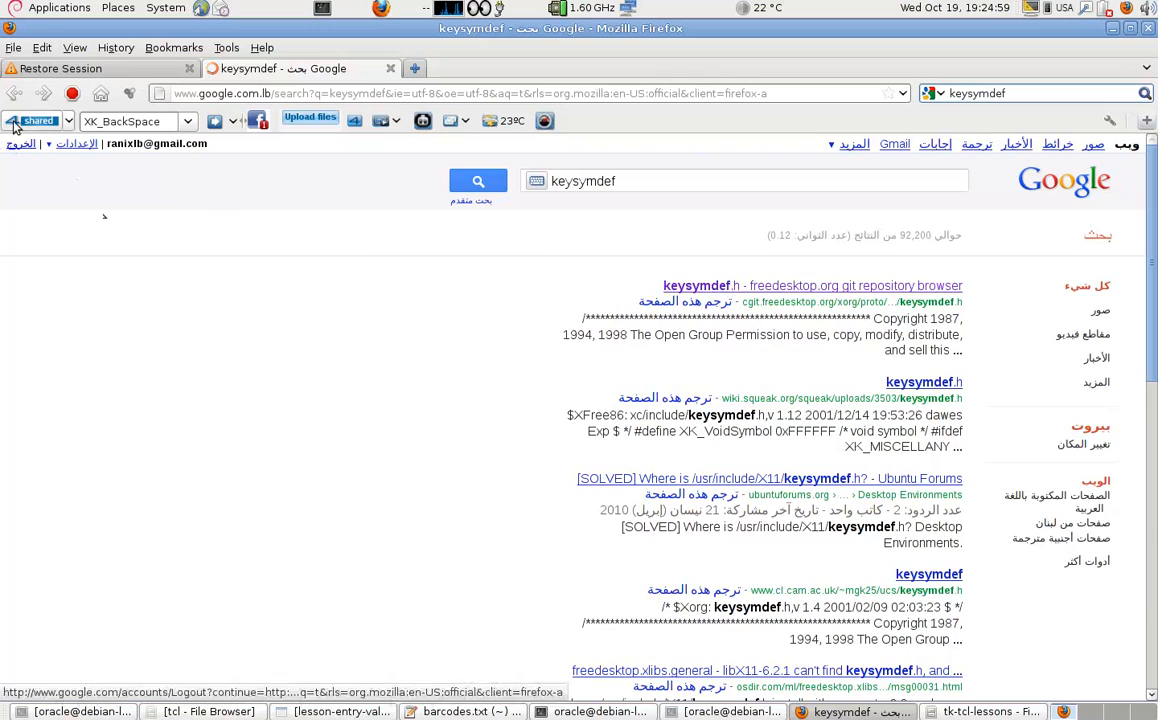
Return from the keysymdef Google results to the keysymdef.h page on cgit.freedesktop.org.
{"action": "left_click", "coordinate": [44, 94]}
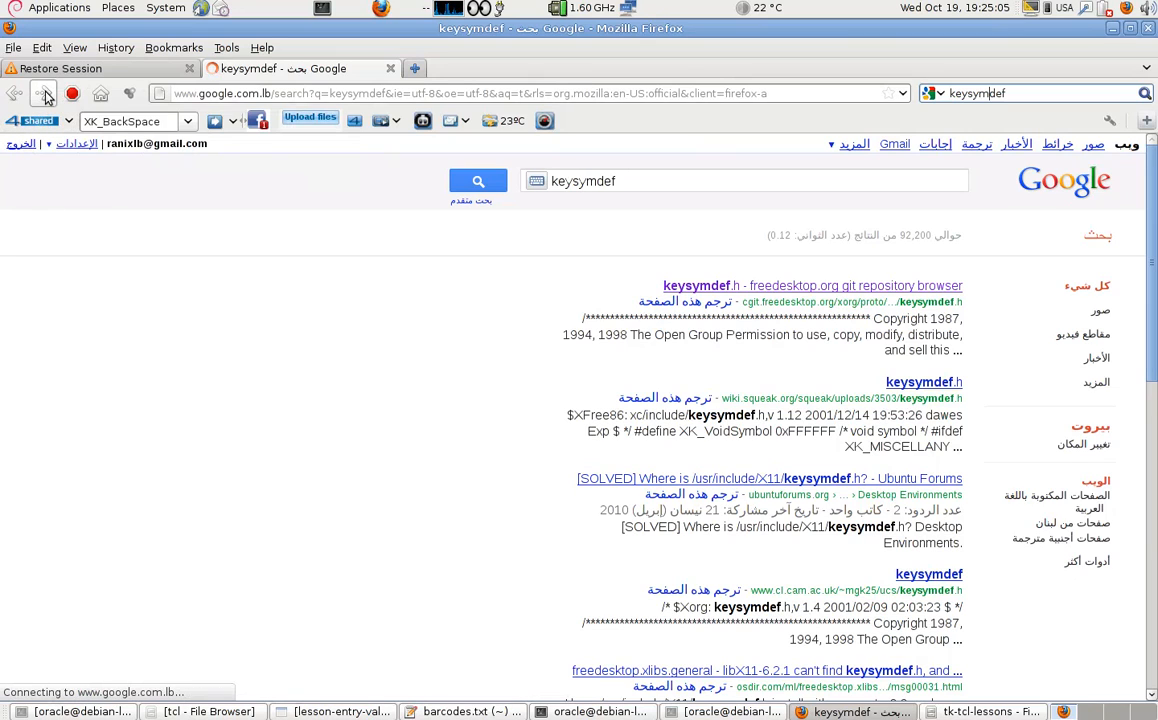
{"action": "left_click", "coordinate": [712, 284]}
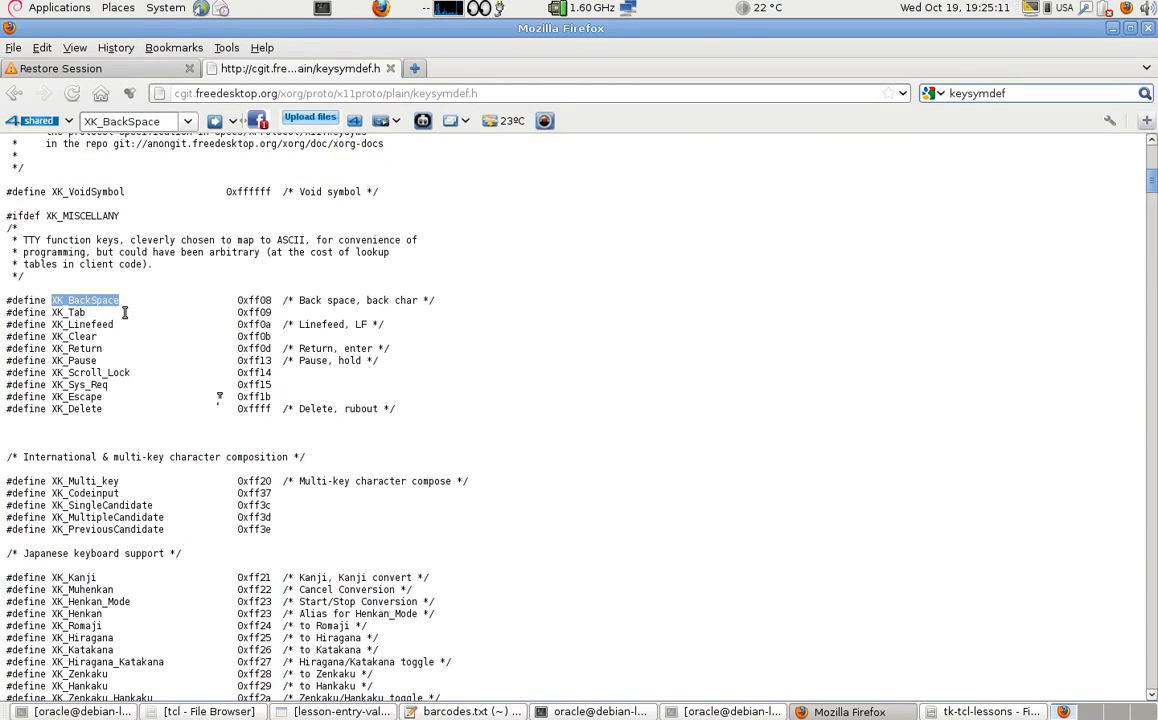
{"action": "mouse_move", "coordinate": [368, 580]}
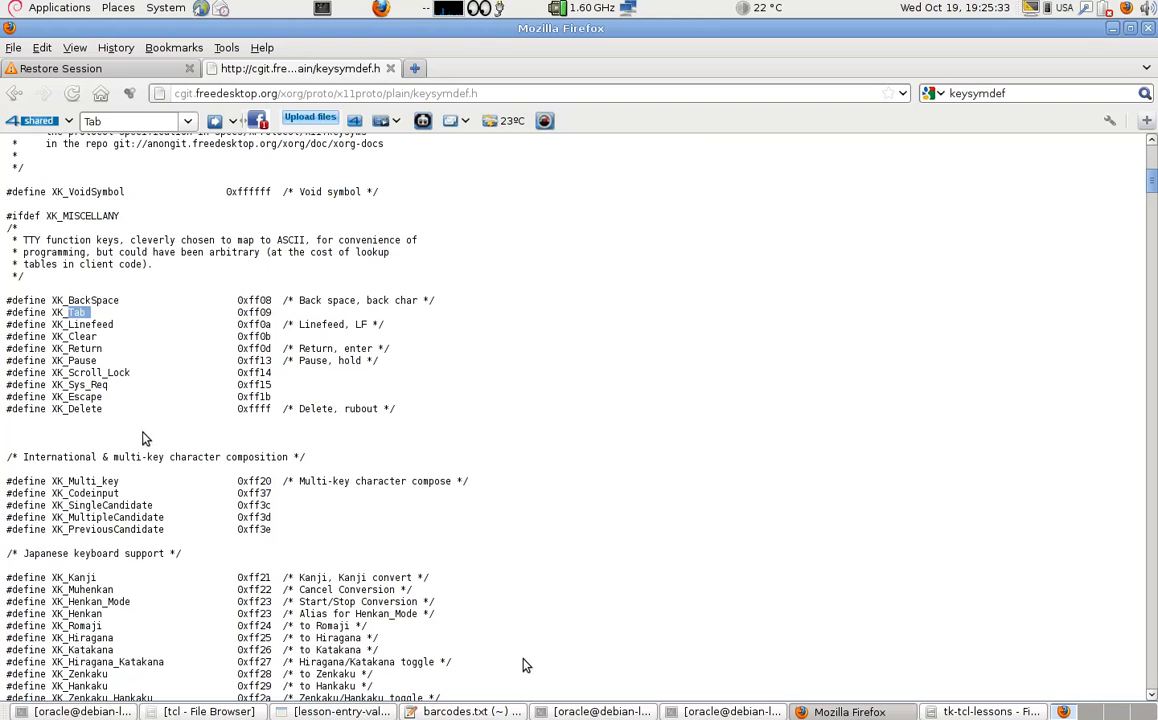
{"action": "mouse_move", "coordinate": [910, 678]}
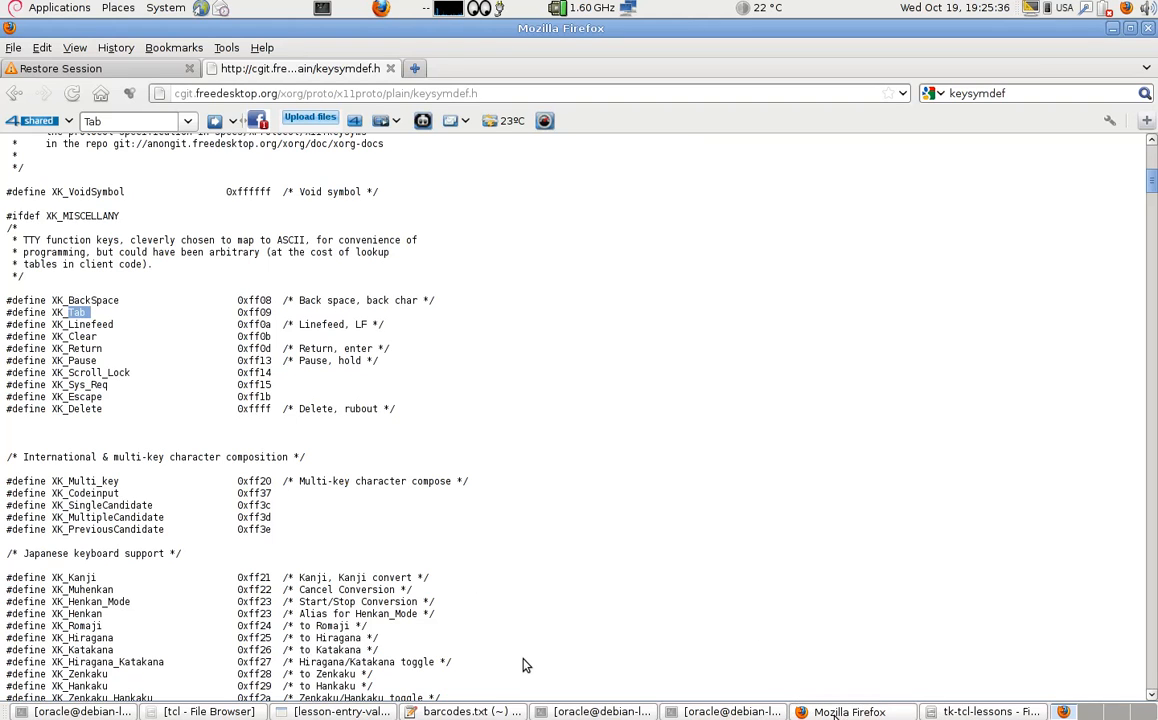
Search keysymdef.h for 'Enter' to locate XK_KP_Enter, then return to barcodes.txt in gedit.
{"action": "left_click", "coordinate": [462, 712]}
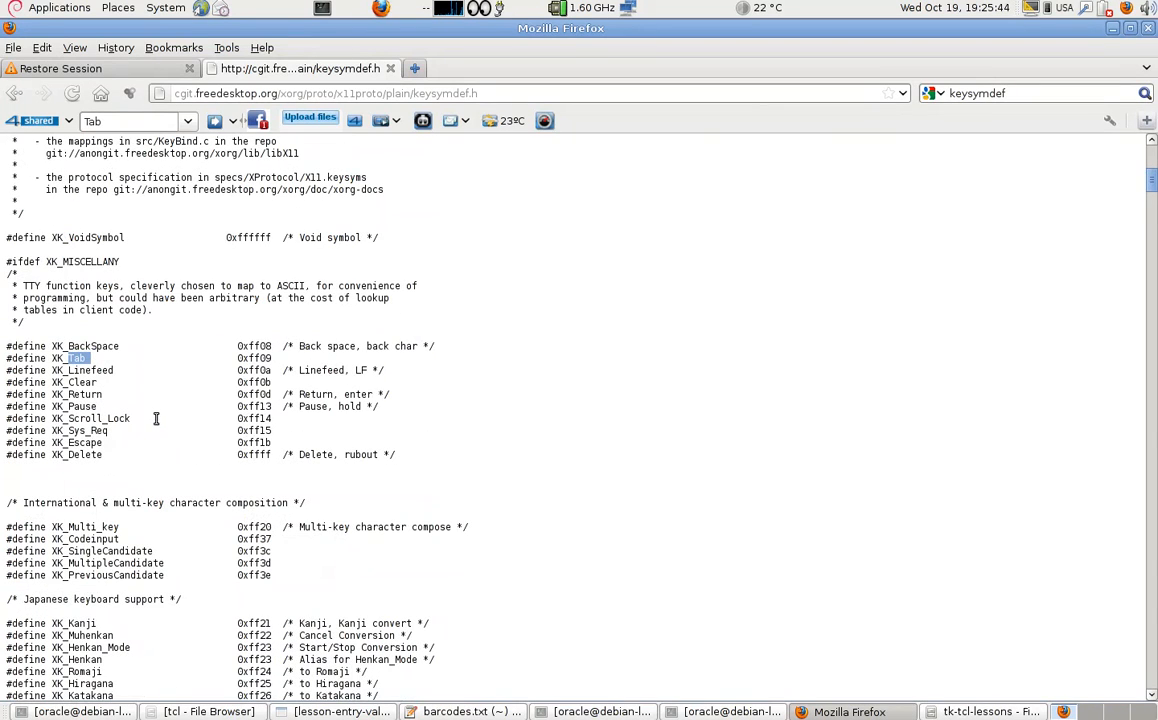
{"action": "key", "text": "ctrl+f"}
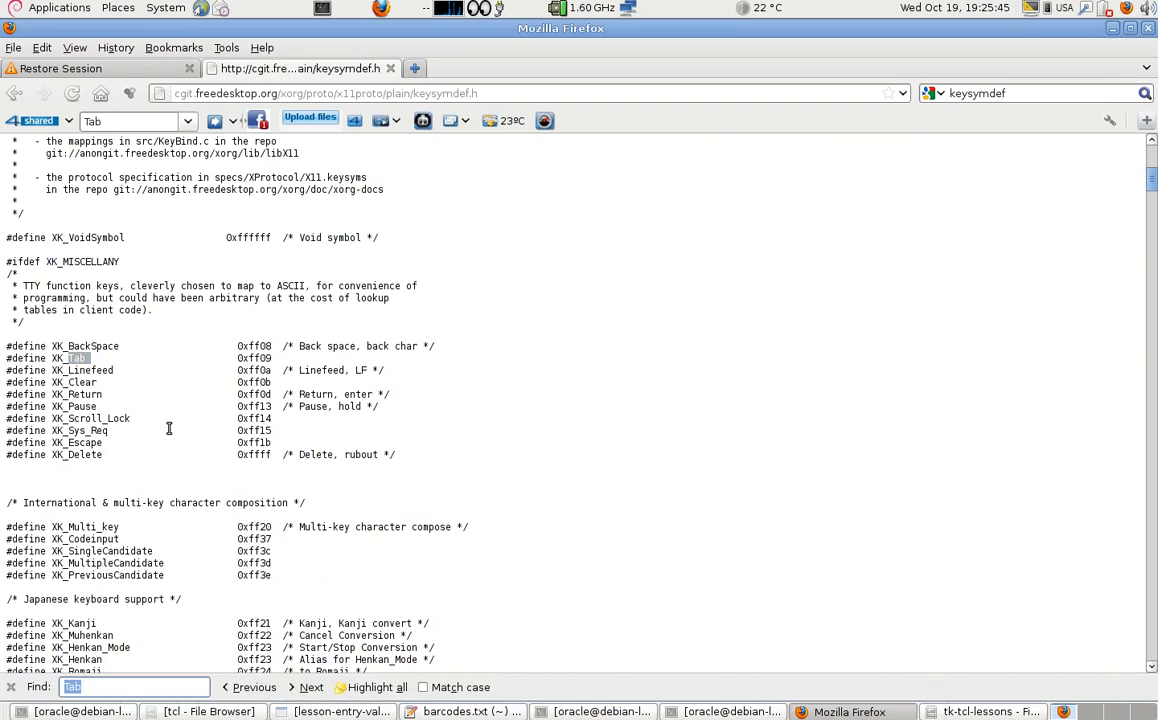
{"action": "mouse_move", "coordinate": [192, 640]}
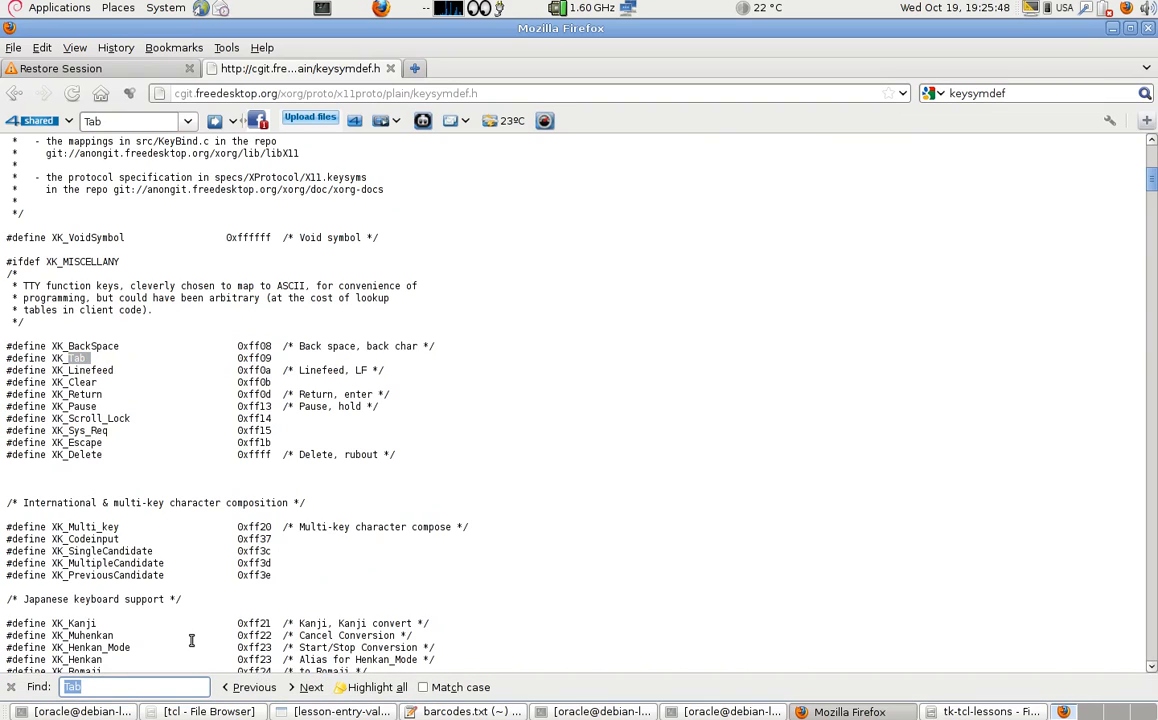
{"action": "type", "text": "Enter"}
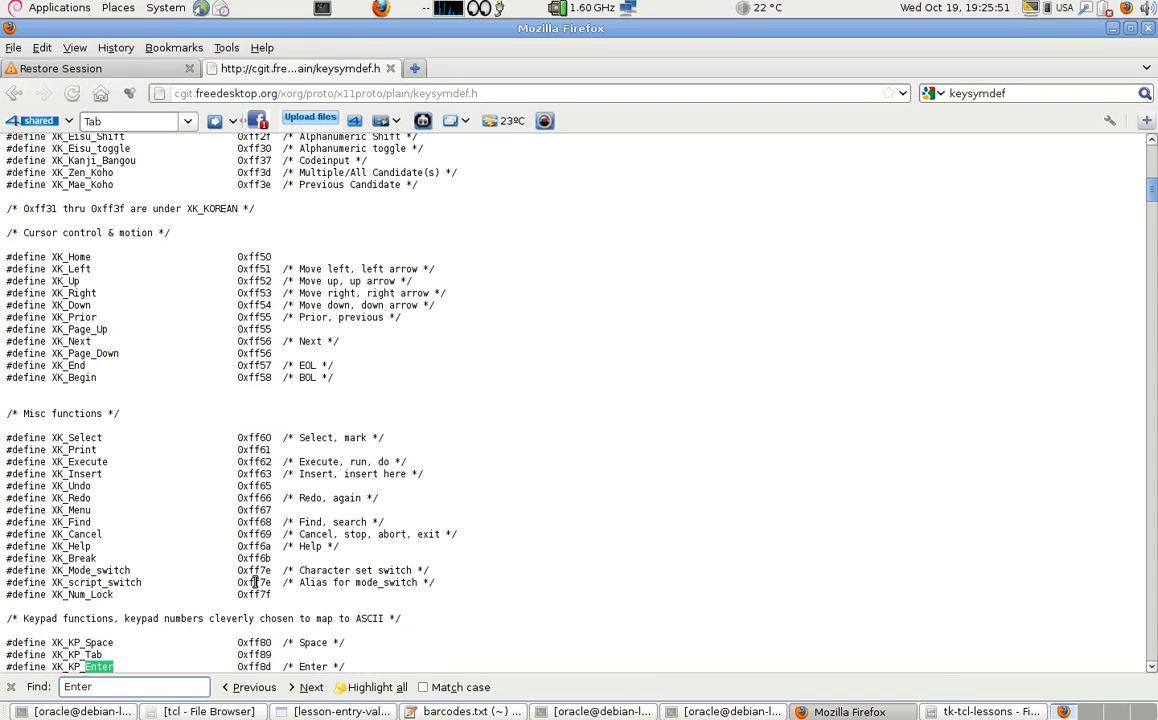
{"action": "scroll", "scroll_direction": "down", "scroll_amount": 3}
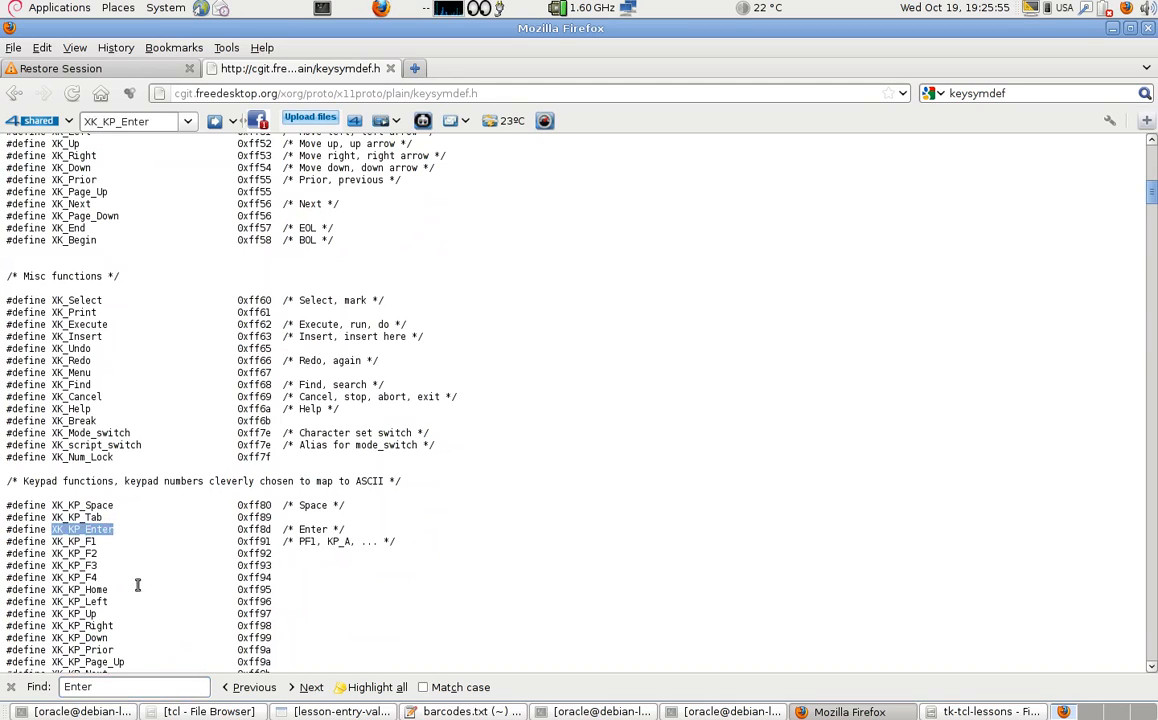
{"action": "mouse_move", "coordinate": [156, 632]}
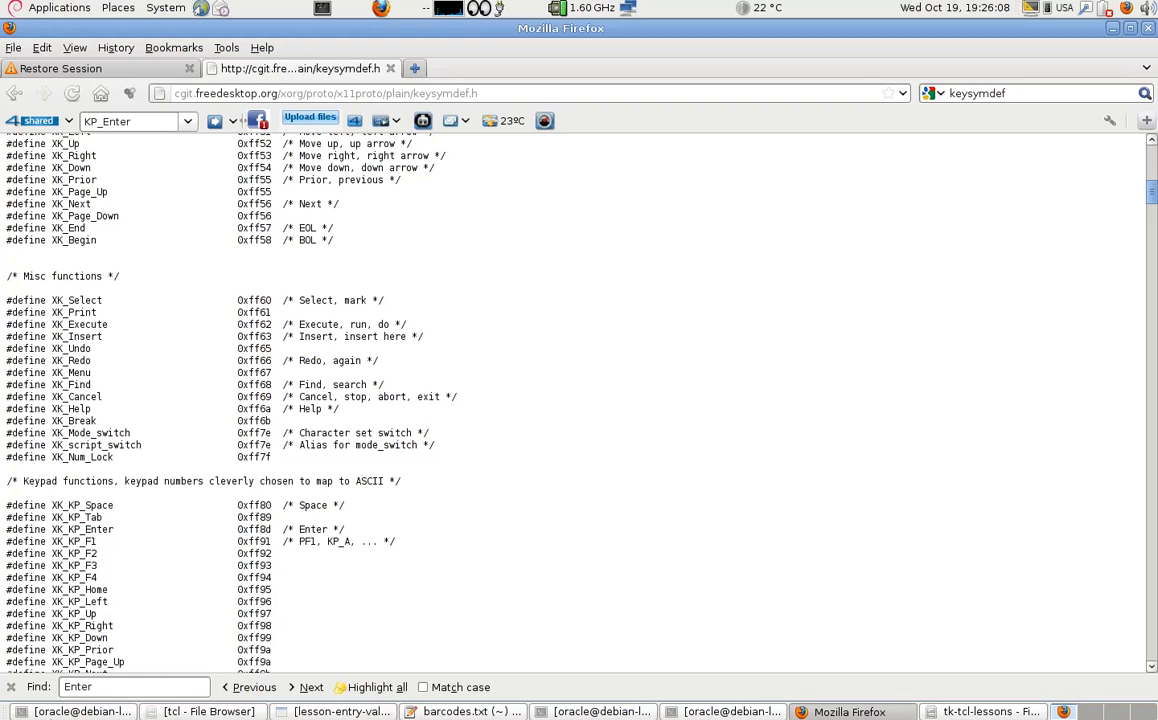
{"action": "left_click", "coordinate": [460, 712]}
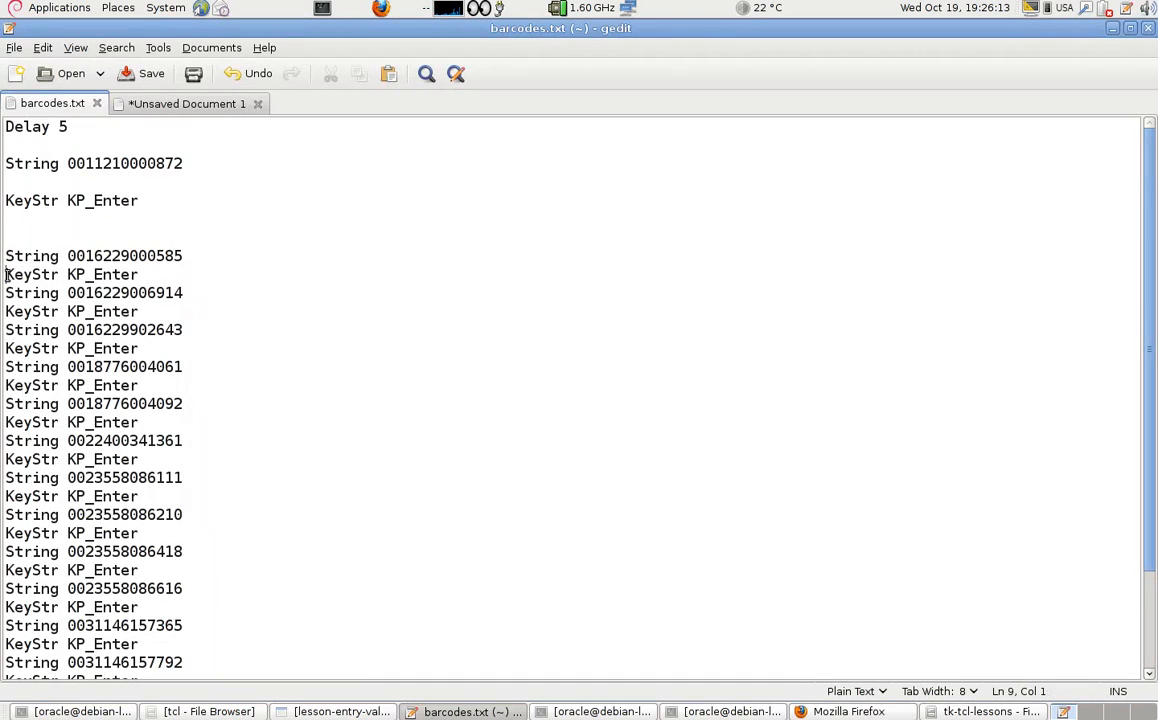
{"action": "double_click", "coordinate": [104, 274]}
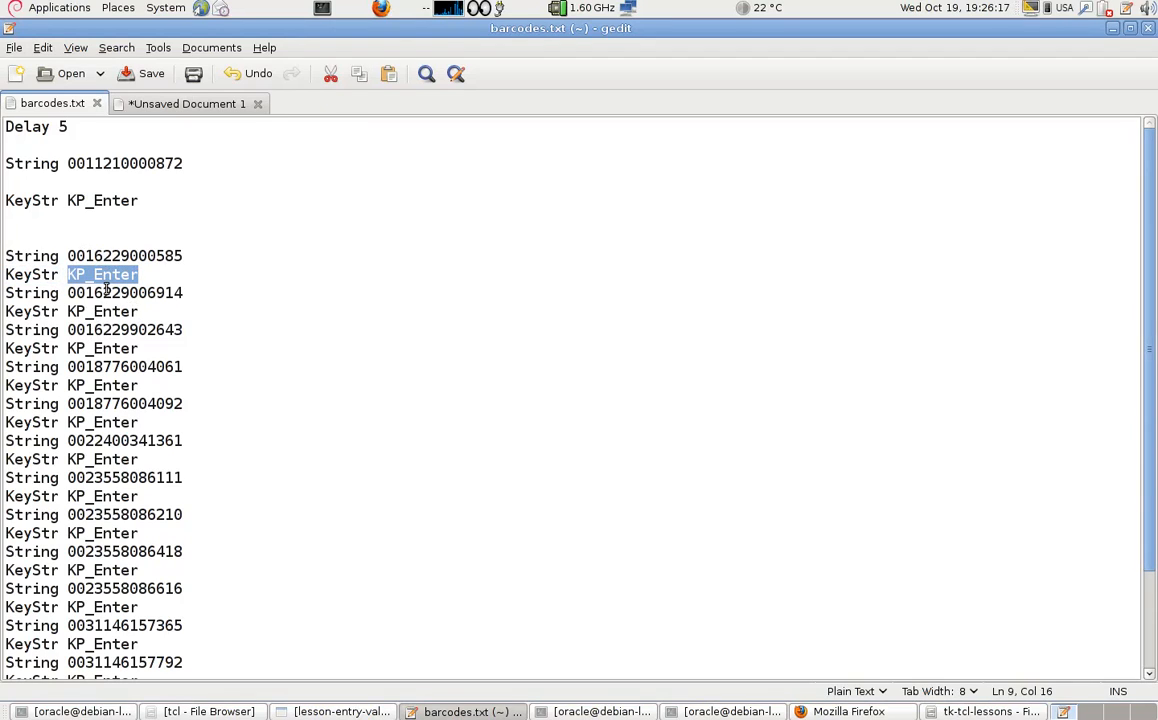
{"action": "double_click", "coordinate": [18, 256]}
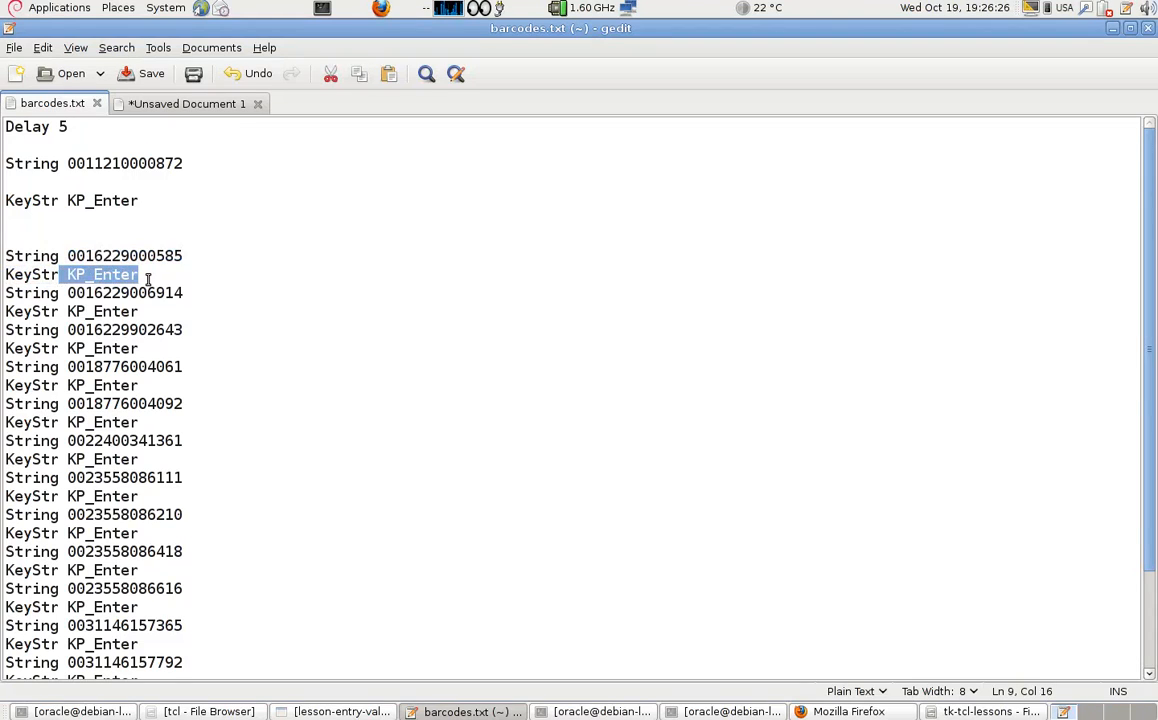
{"action": "mouse_move", "coordinate": [212, 320]}
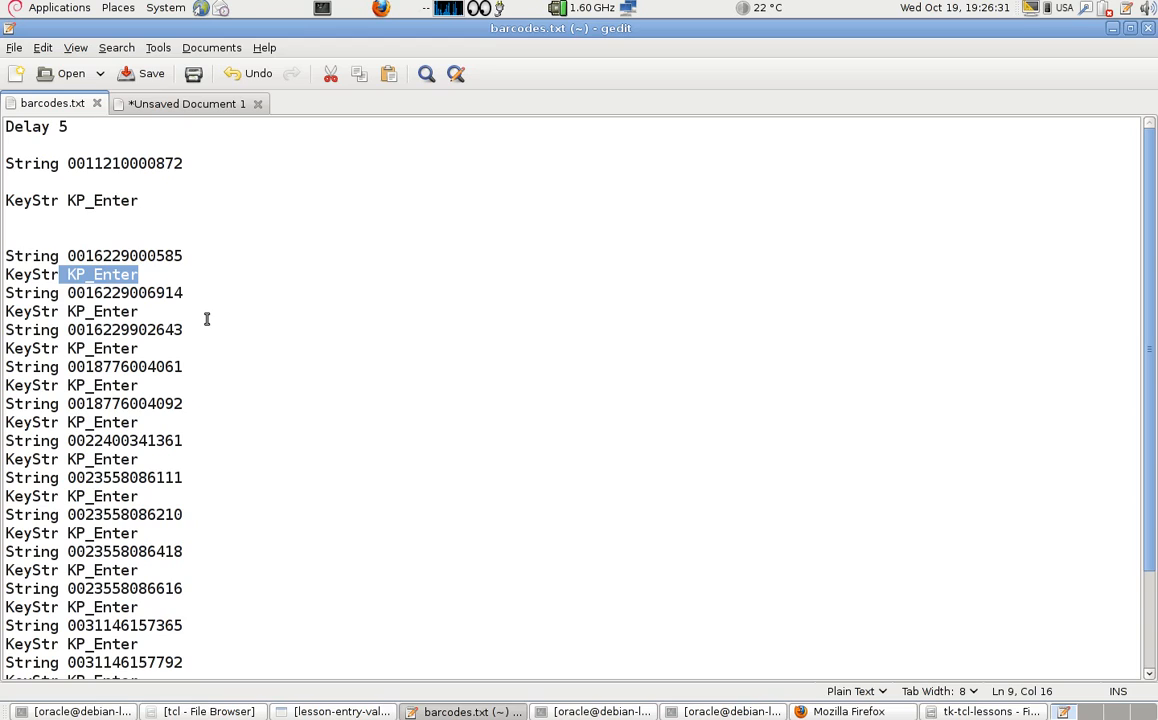
{"action": "mouse_move", "coordinate": [236, 328]}
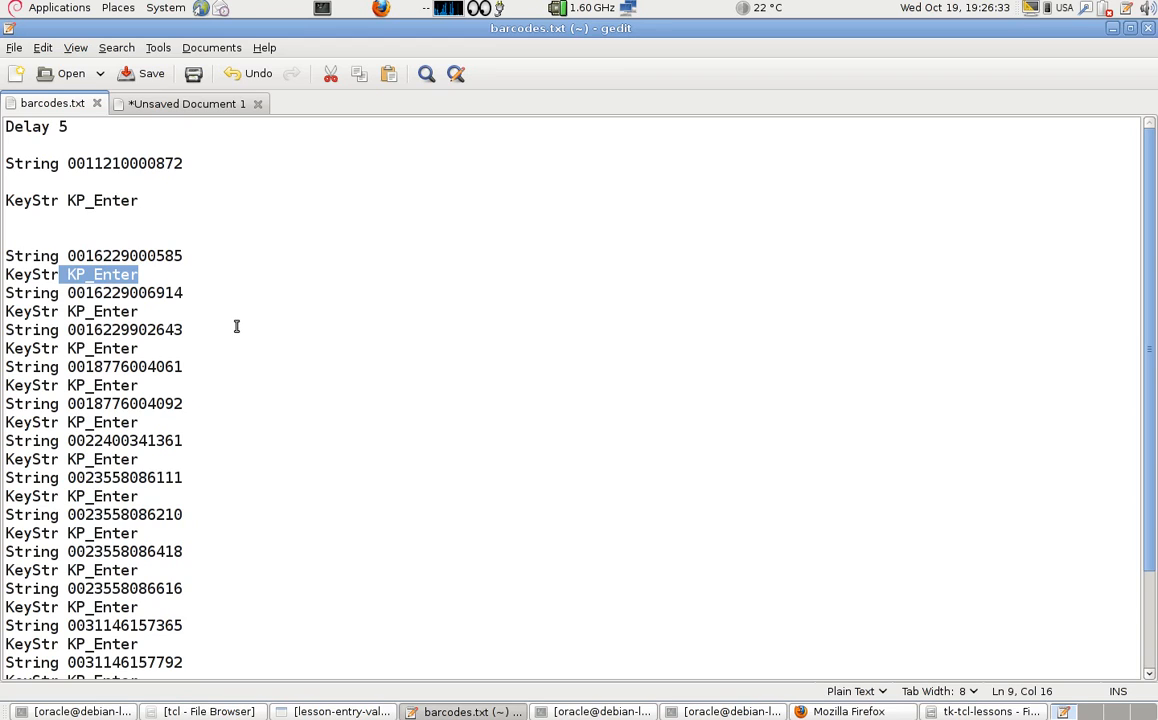
{"action": "mouse_move", "coordinate": [306, 334]}
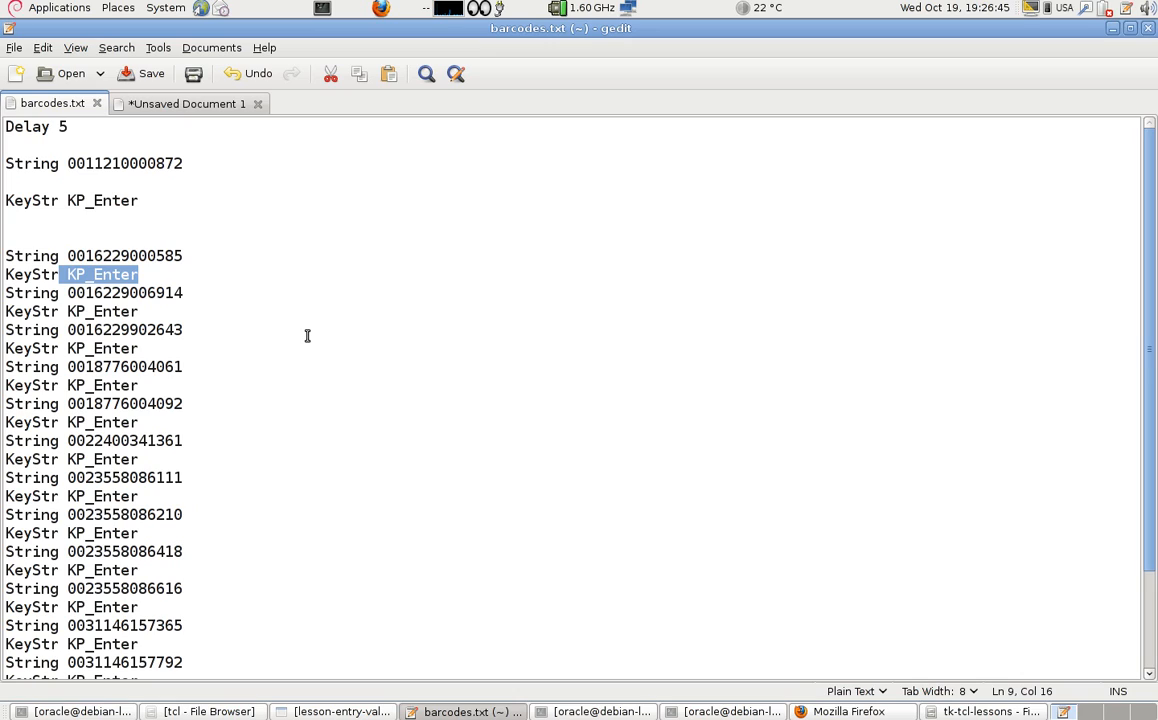
{"action": "mouse_move", "coordinate": [742, 458]}
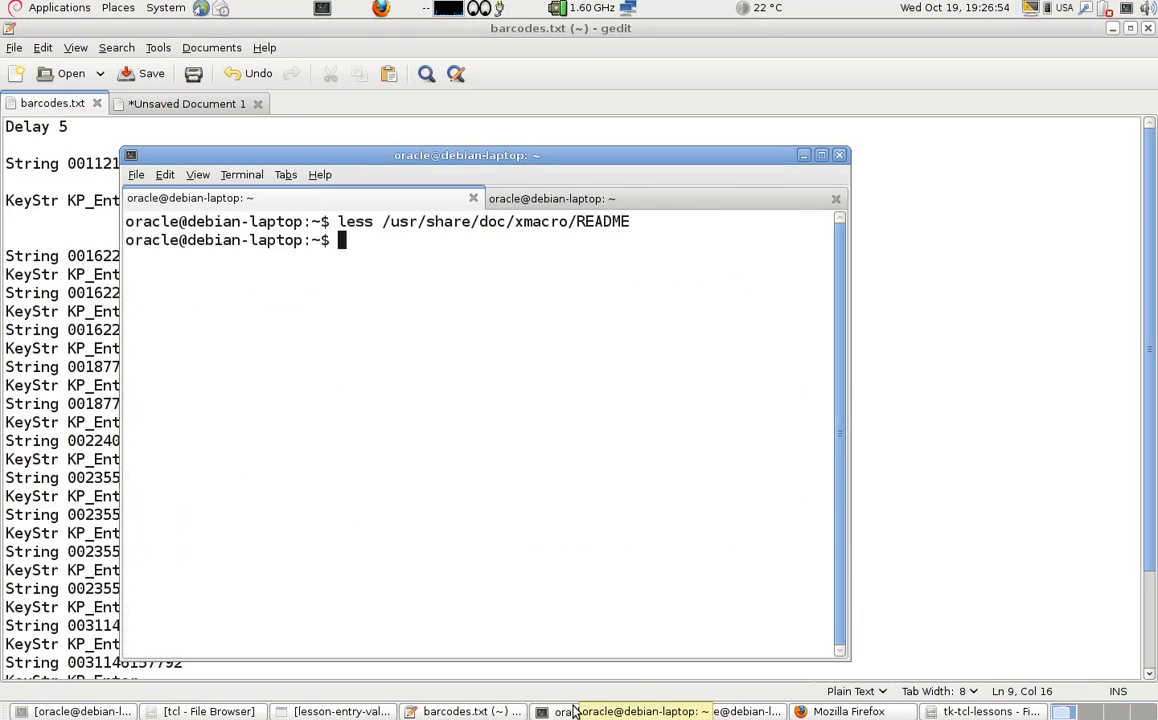
Run 'xmacroplay :0 < barcodes.txt', correcting xmacrorec to xmacroplay before executing.
{"action": "type", "text": "less /usr/share/doc/xmacro/README"}
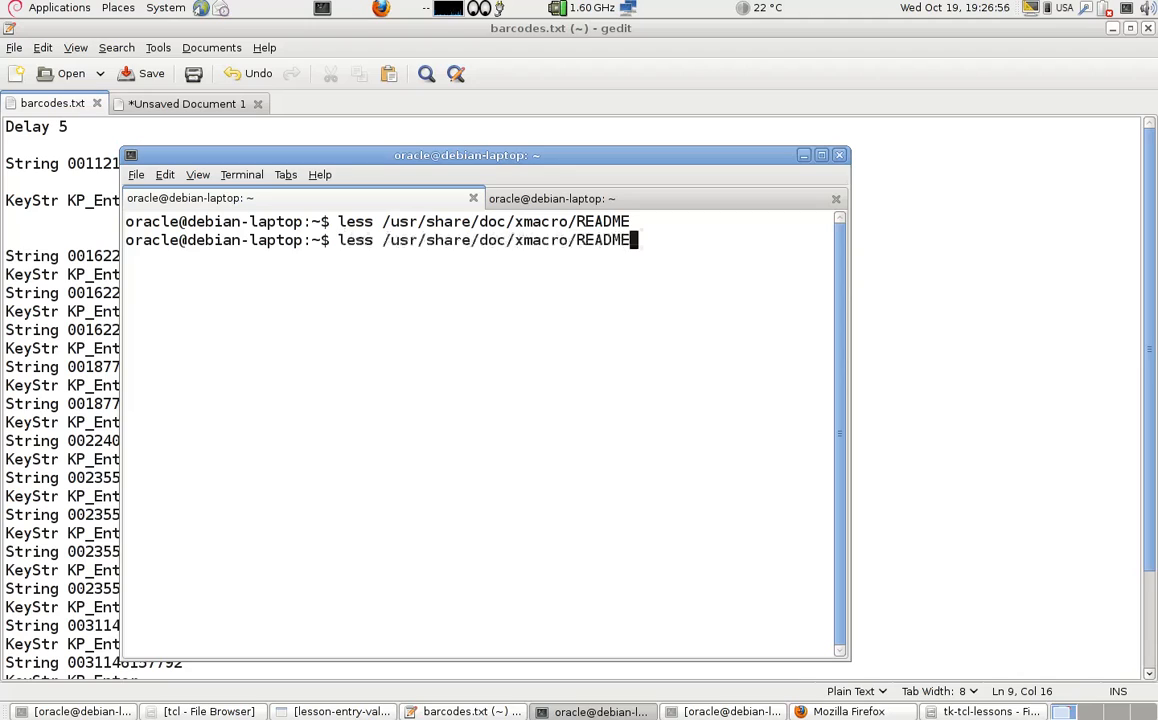
{"action": "type", "text": "xmacrorec :0 < barcodes.txt"}
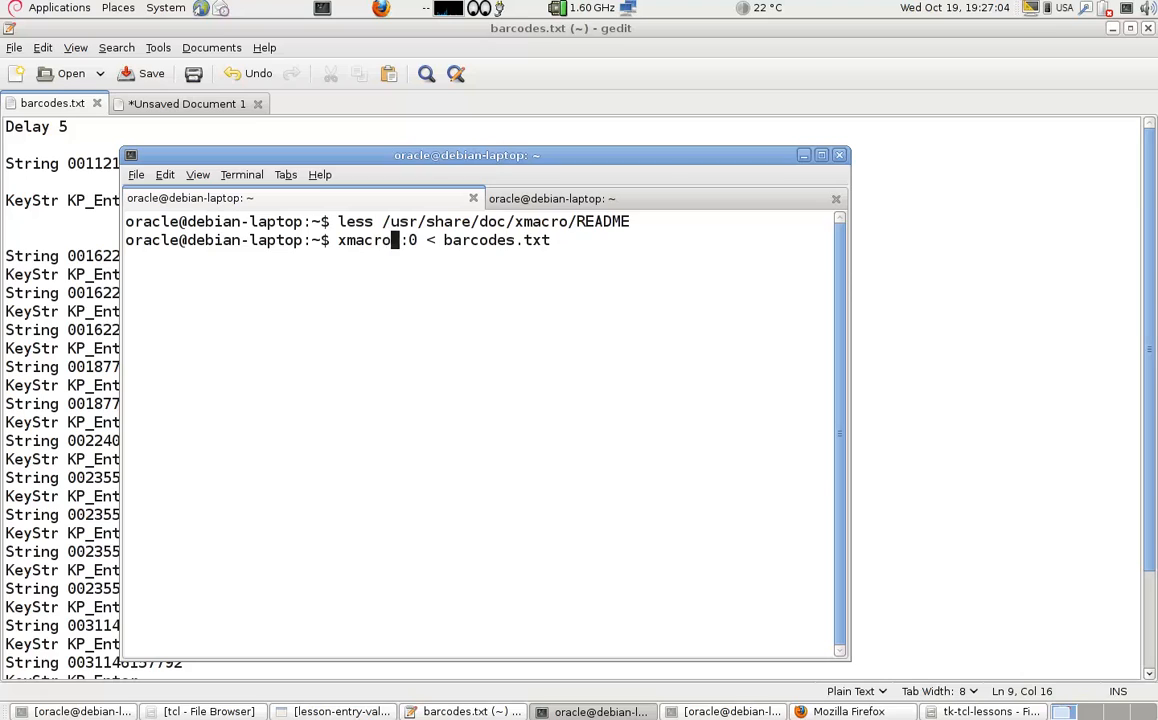
{"action": "type", "text": "play"}
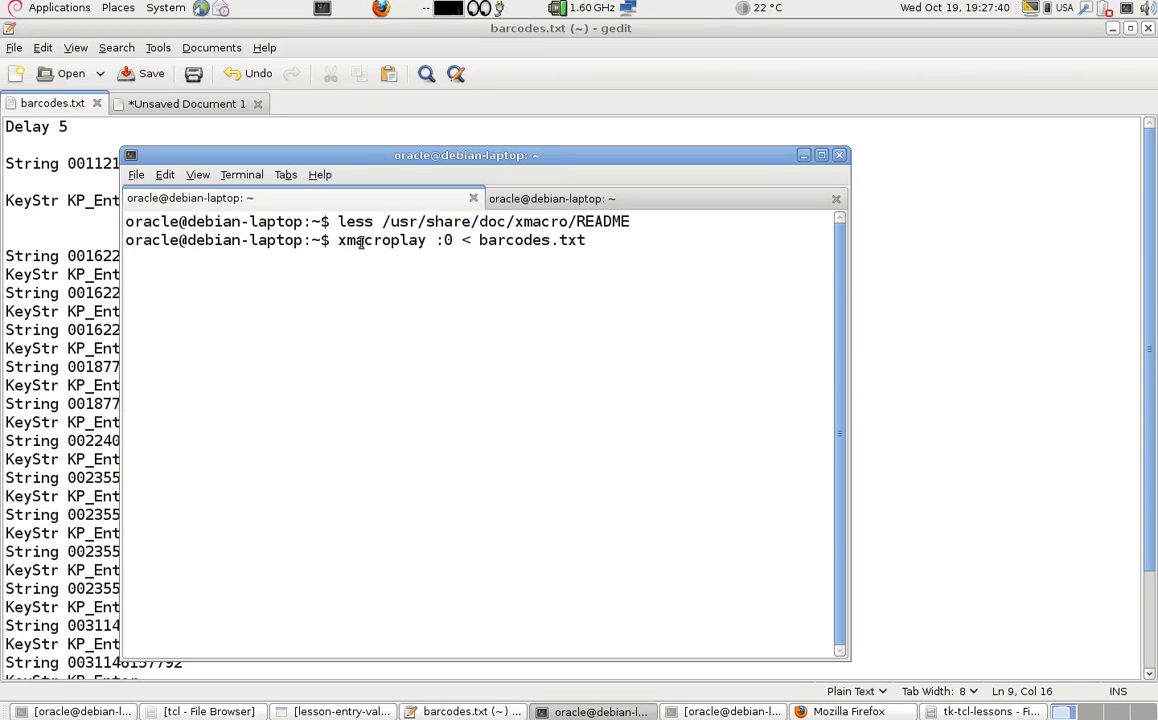
{"action": "double_click", "coordinate": [380, 240]}
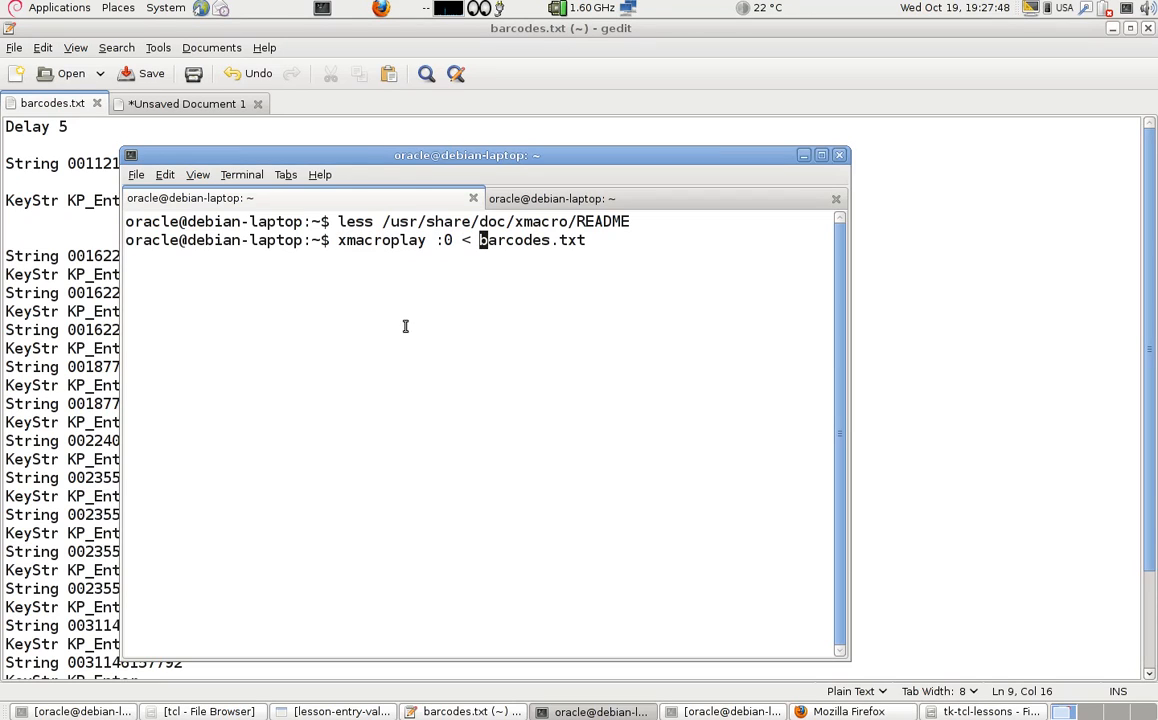
{"action": "mouse_move", "coordinate": [478, 304]}
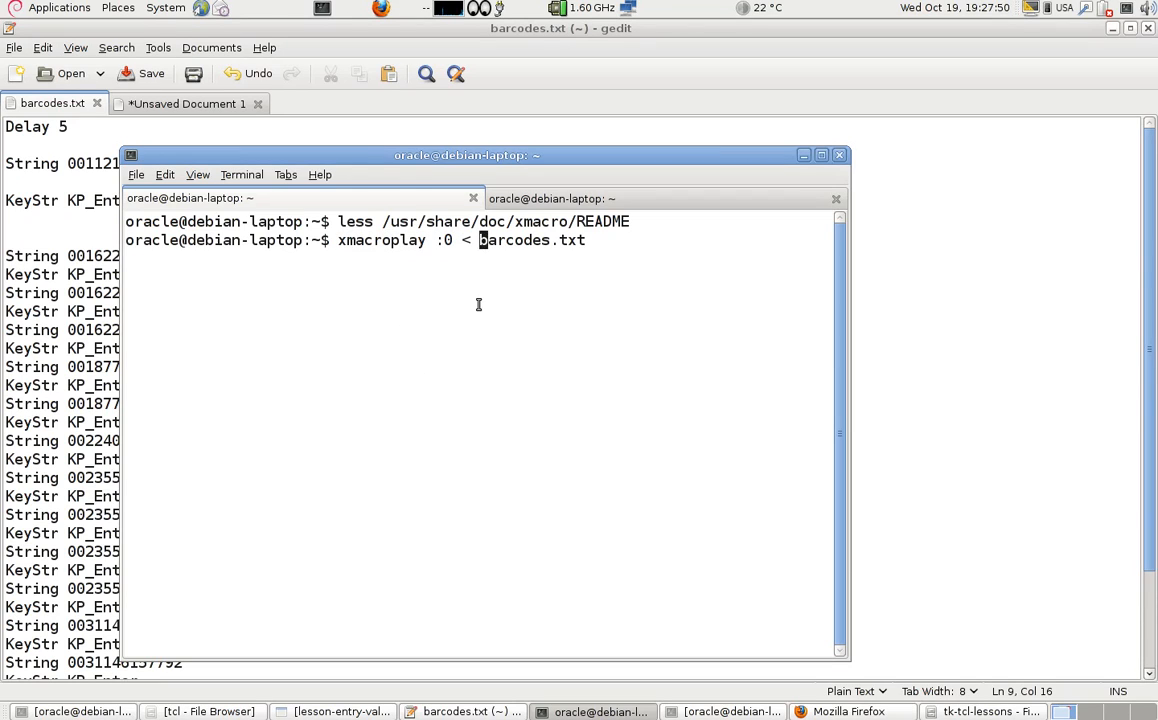
{"action": "mouse_move", "coordinate": [584, 504]}
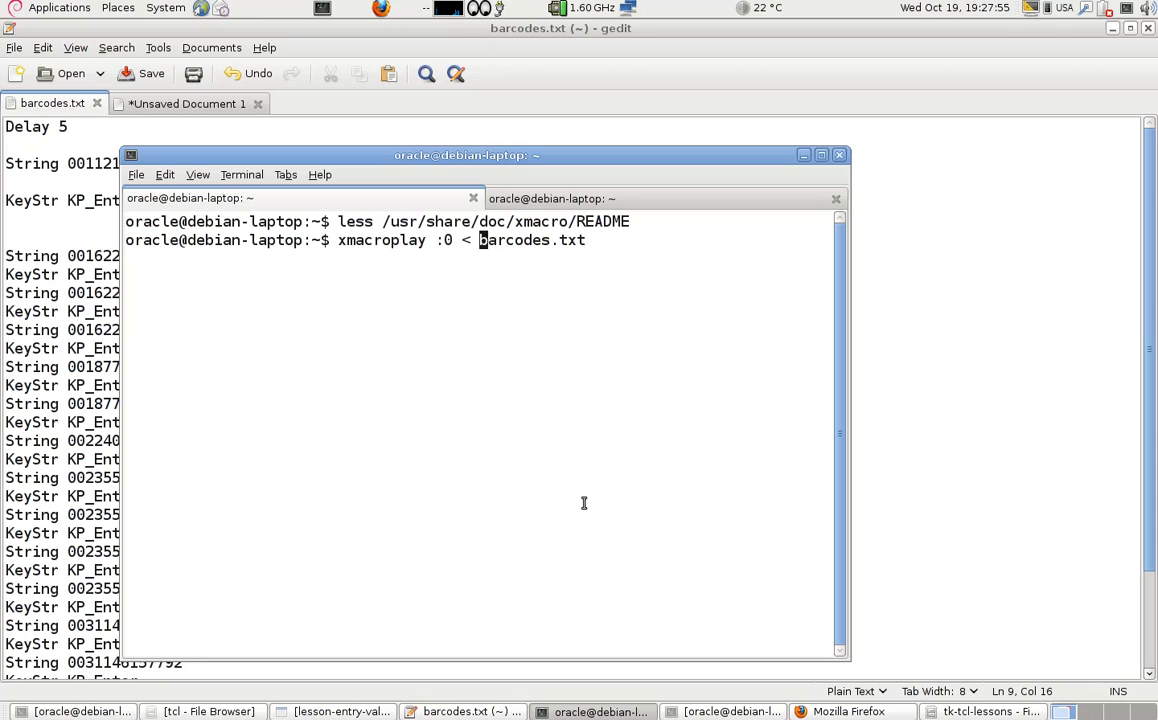
{"action": "key", "text": "Return"}
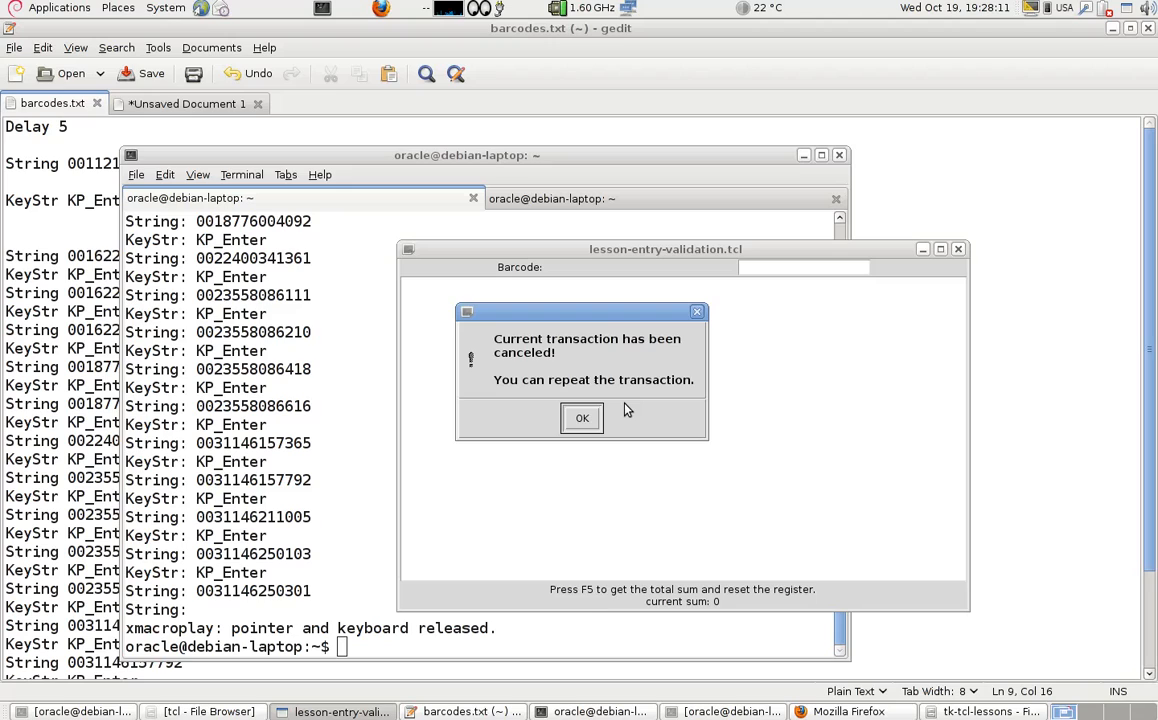
Dismiss the 'Current transaction has been canceled' notice with OK.
{"action": "left_click", "coordinate": [582, 418]}
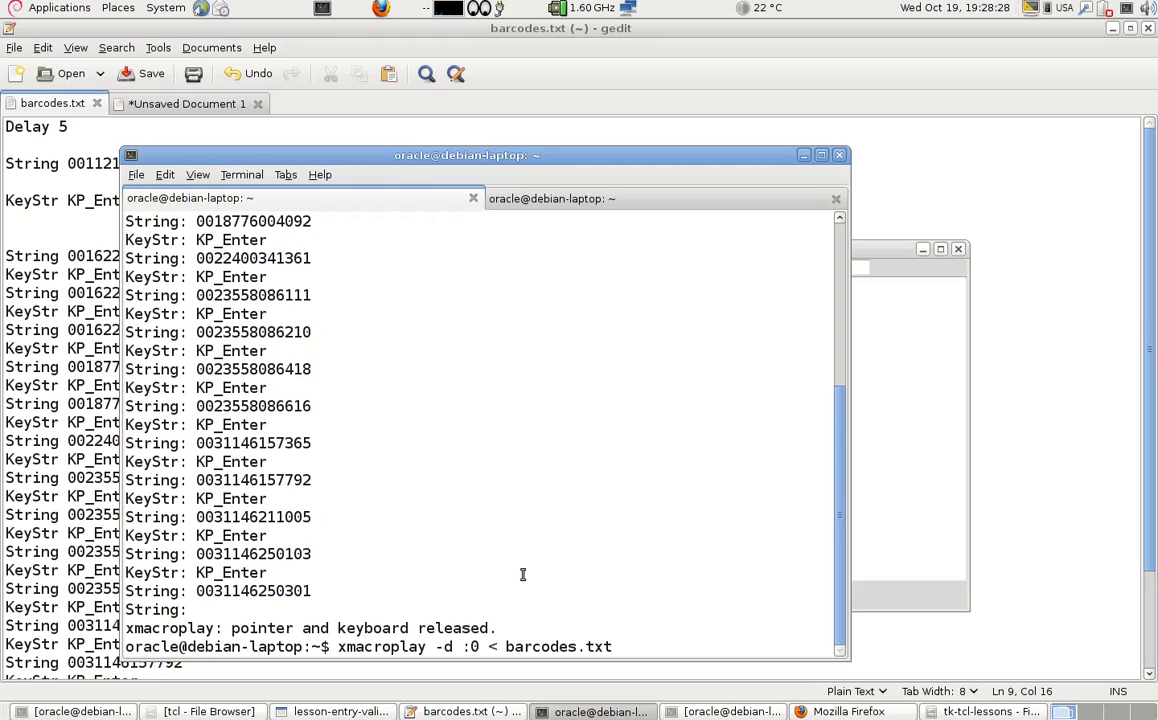
Replay barcodes.txt with xmacroplay's -d delay option, filling the app with items totalling about 270.15.
{"action": "type", "text": "3000"}
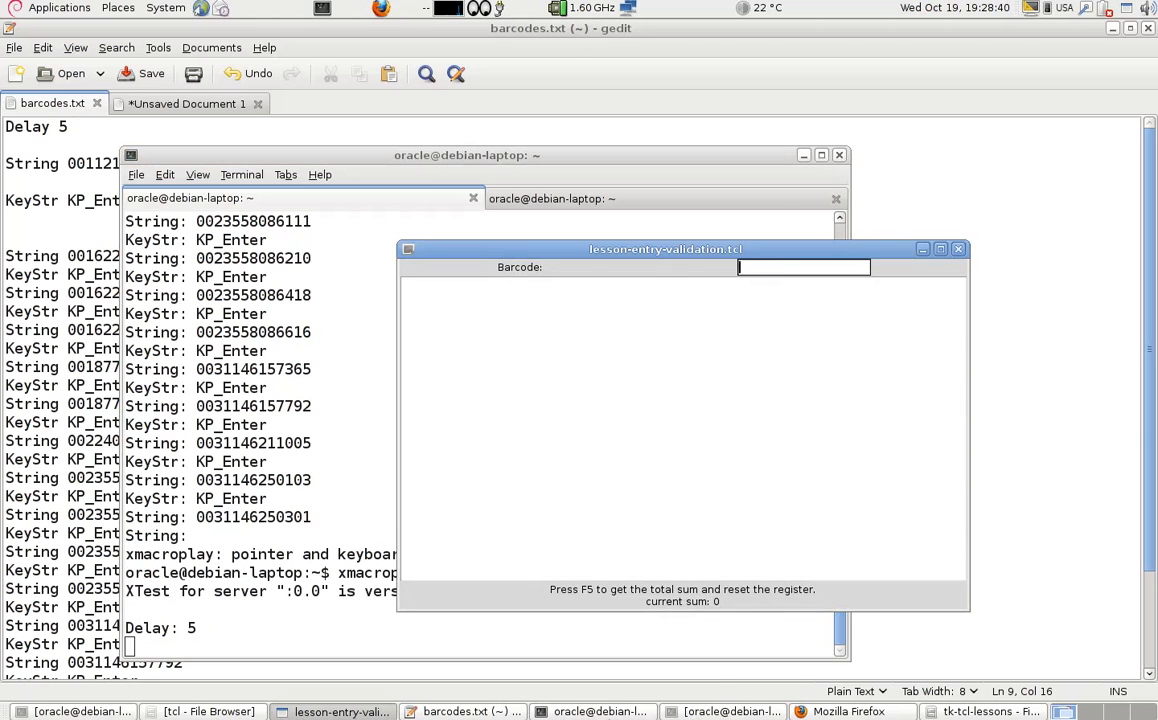
{"action": "type", "text": "0031146250301"}
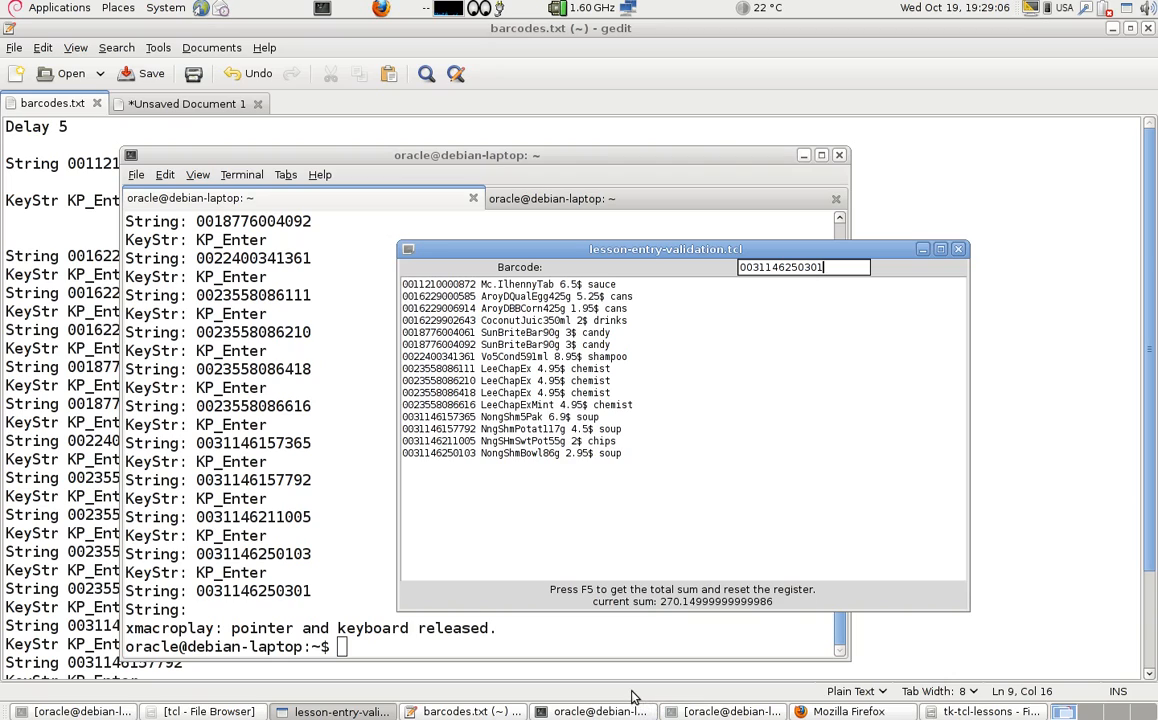
{"action": "mouse_move", "coordinate": [684, 708]}
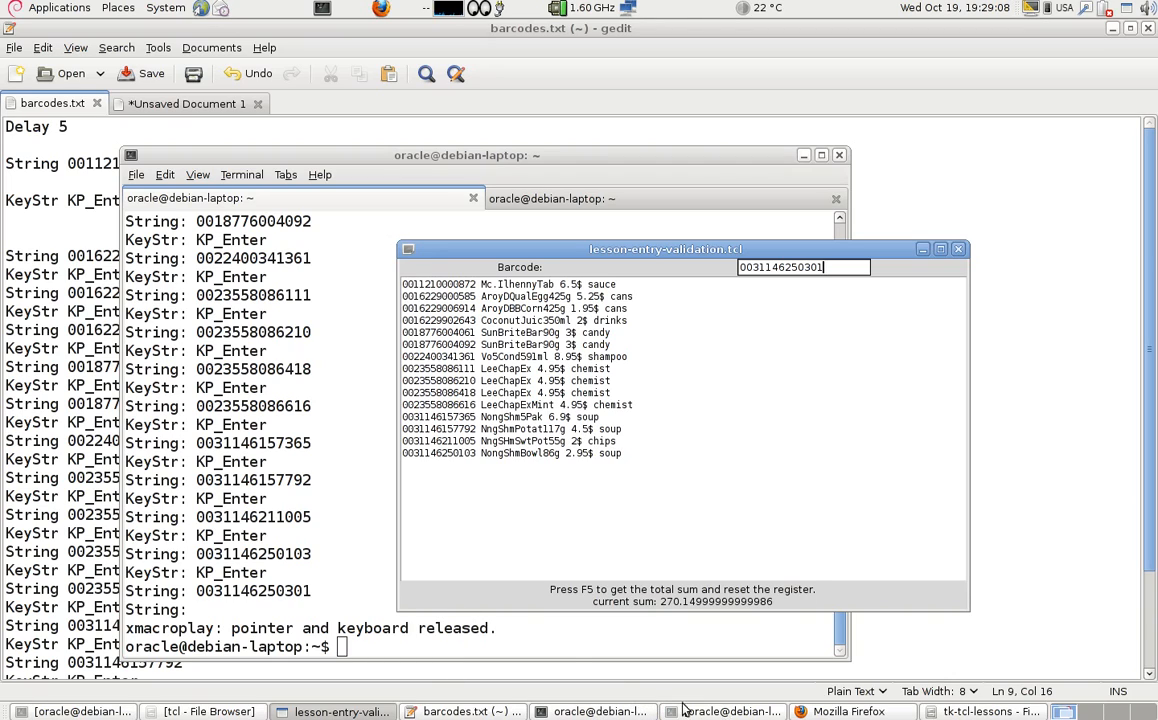